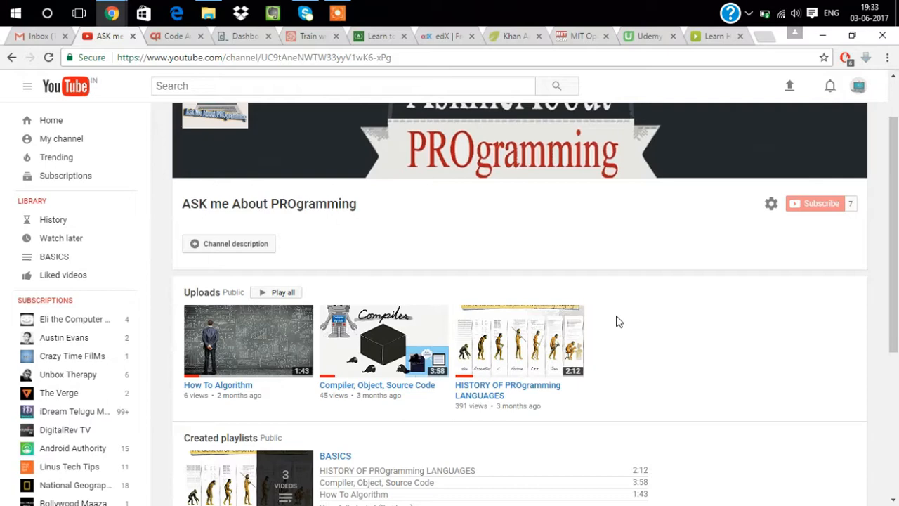
mouse_move(616, 321)
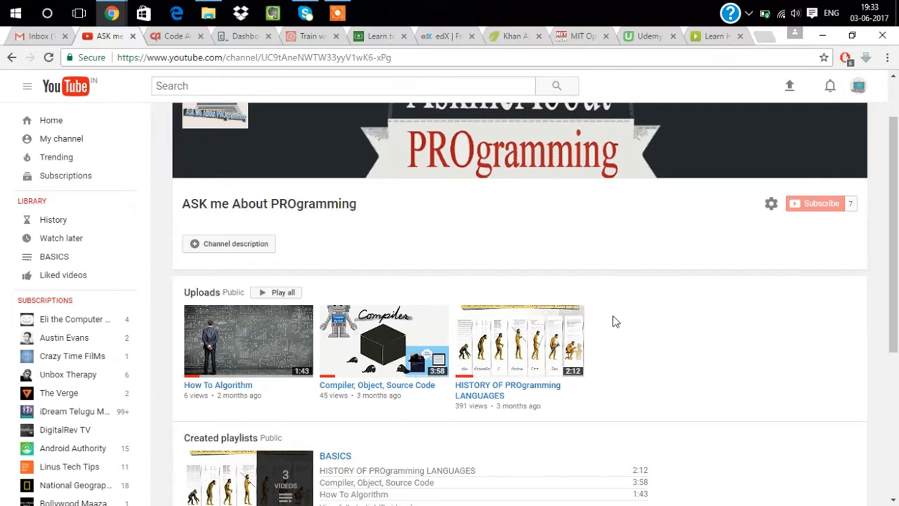
mouse_move(670, 311)
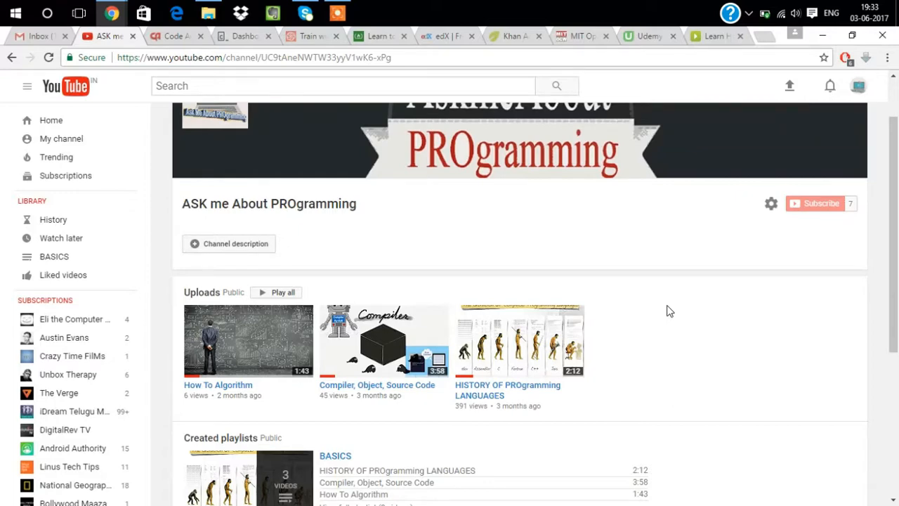
mouse_move(214, 147)
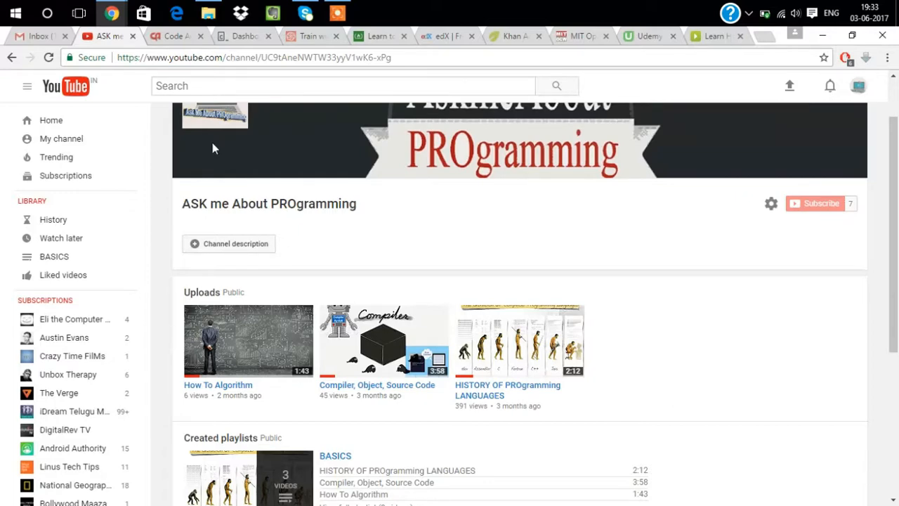
Step: Switch from the ASK me About PROgramming YouTube channel to the Code Avengers tab
click(172, 36)
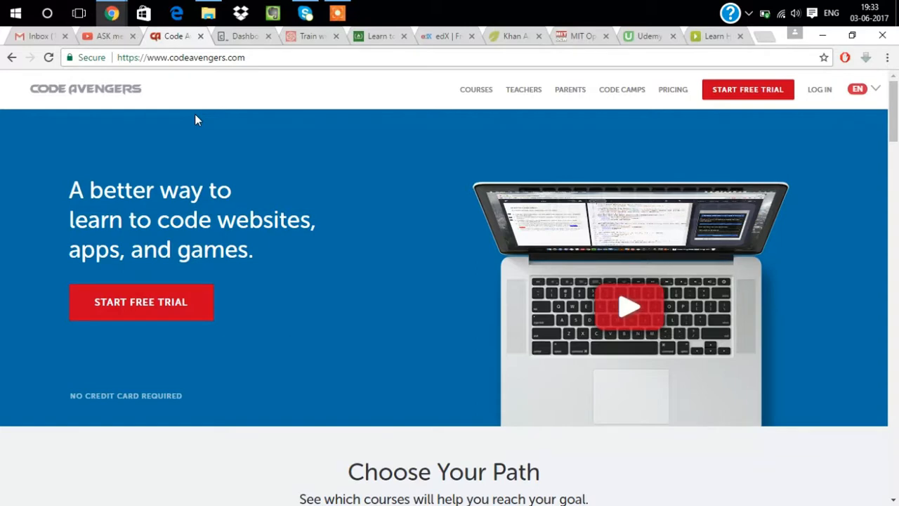
Step: Filter Code Avengers paths to Web Designer, then Software Engineer, and open the Pricing page
scroll(down, 3)
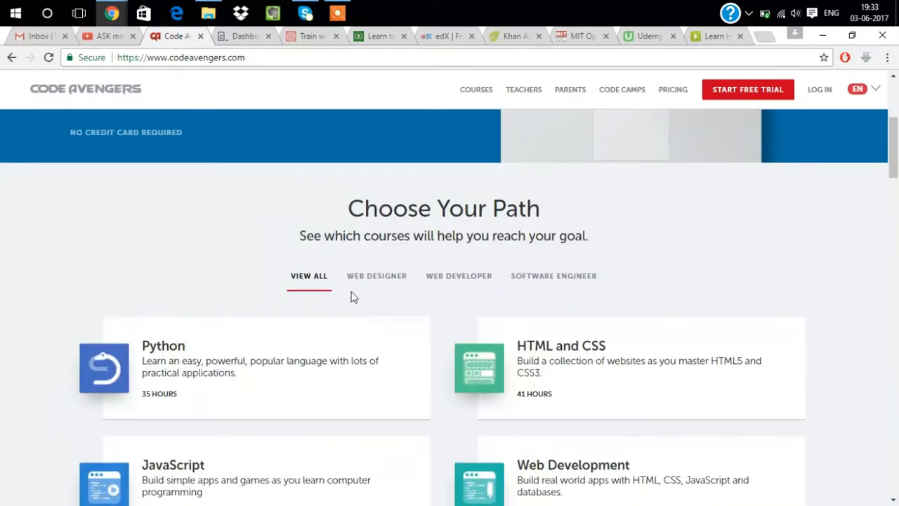
scroll(down, 3)
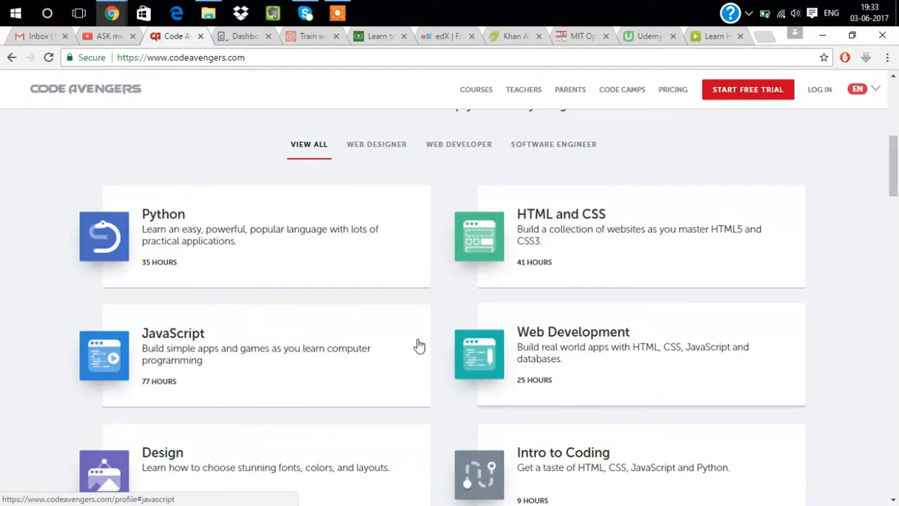
mouse_move(446, 337)
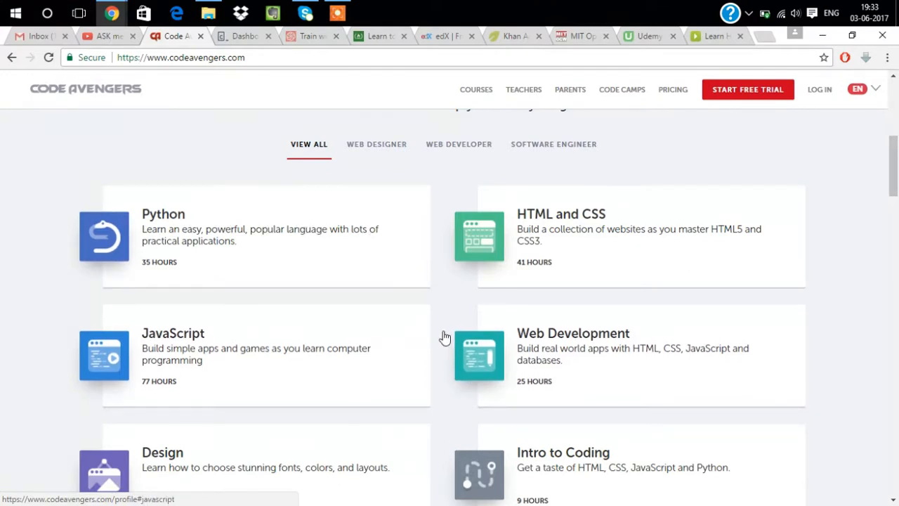
mouse_move(583, 368)
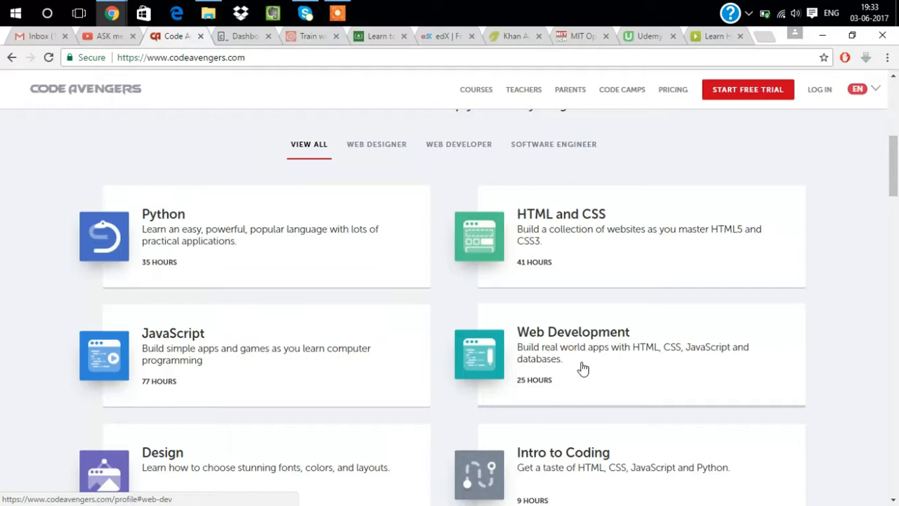
mouse_move(6, 455)
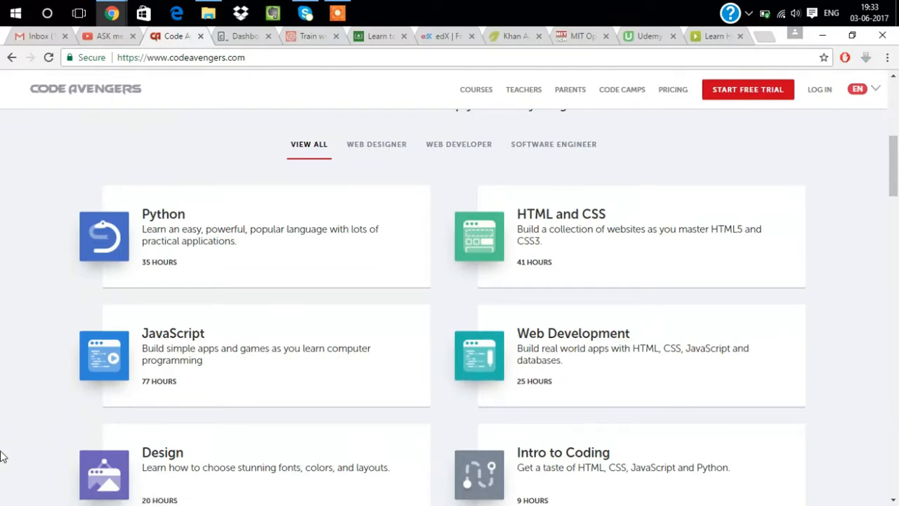
scroll(down, 3)
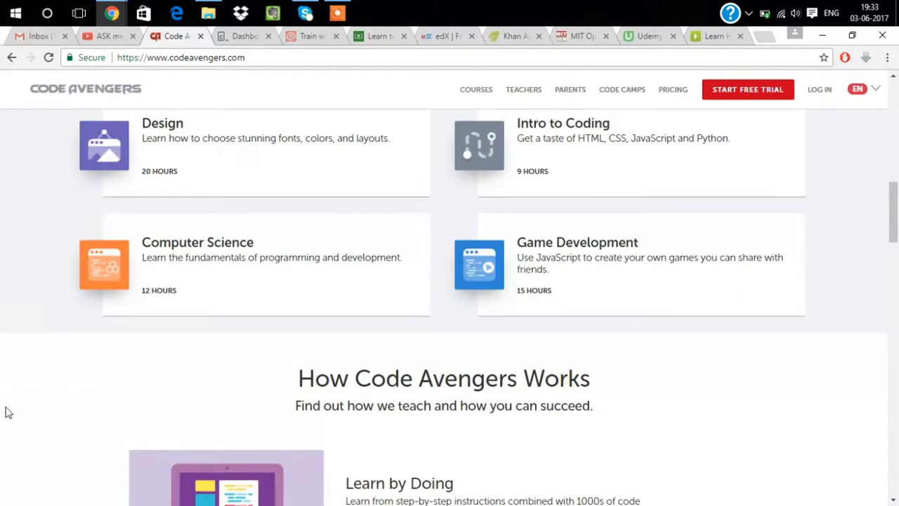
mouse_move(21, 403)
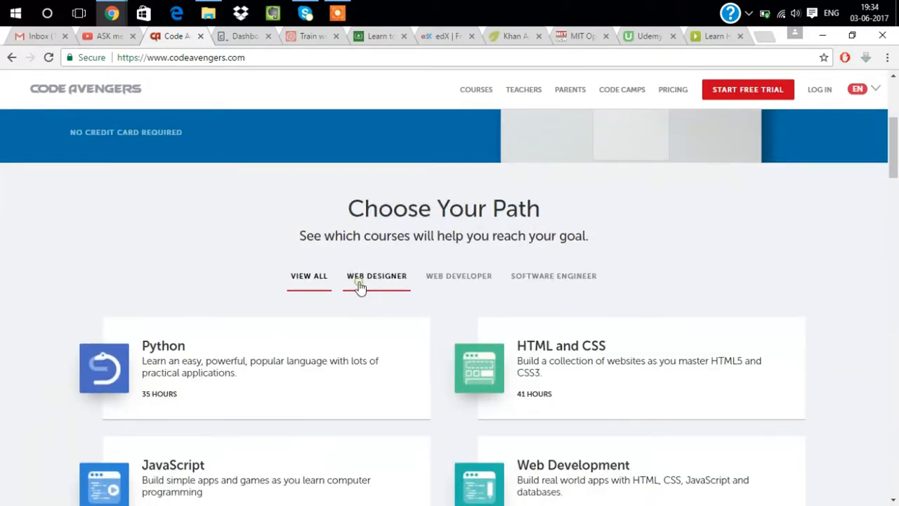
click(376, 275)
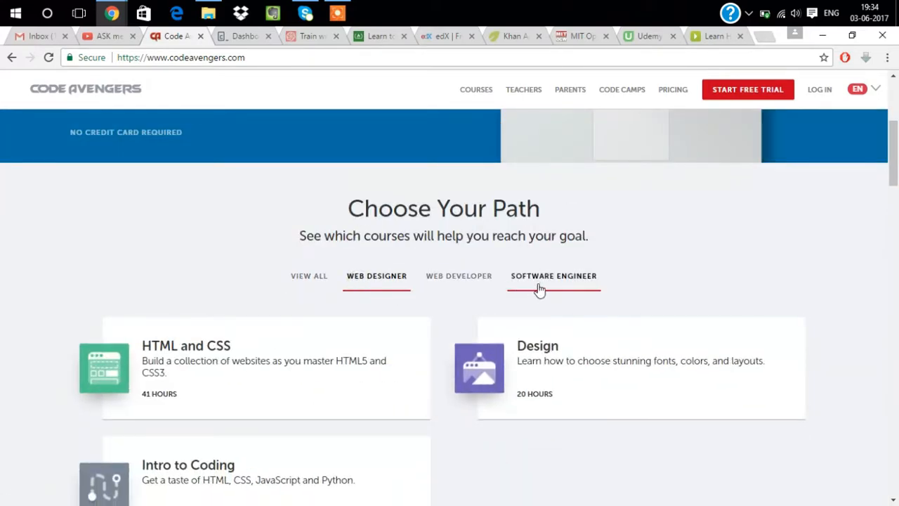
click(554, 275)
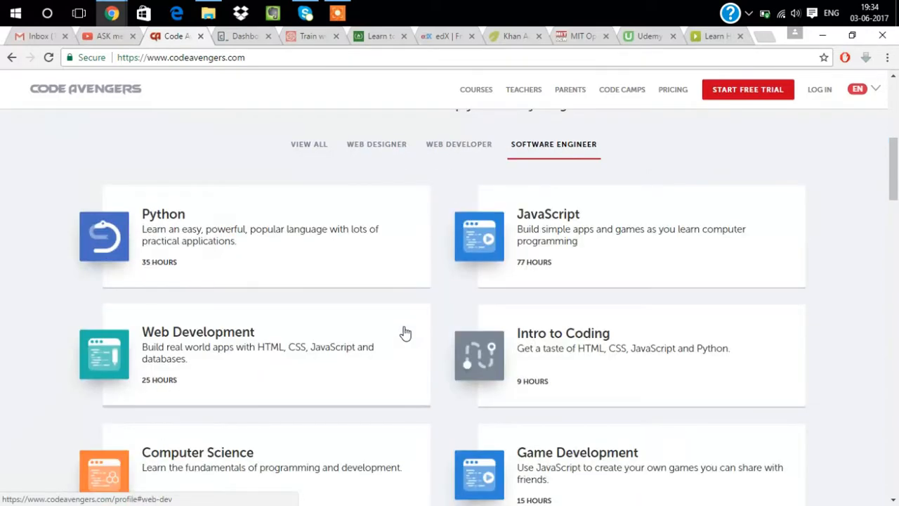
mouse_move(495, 344)
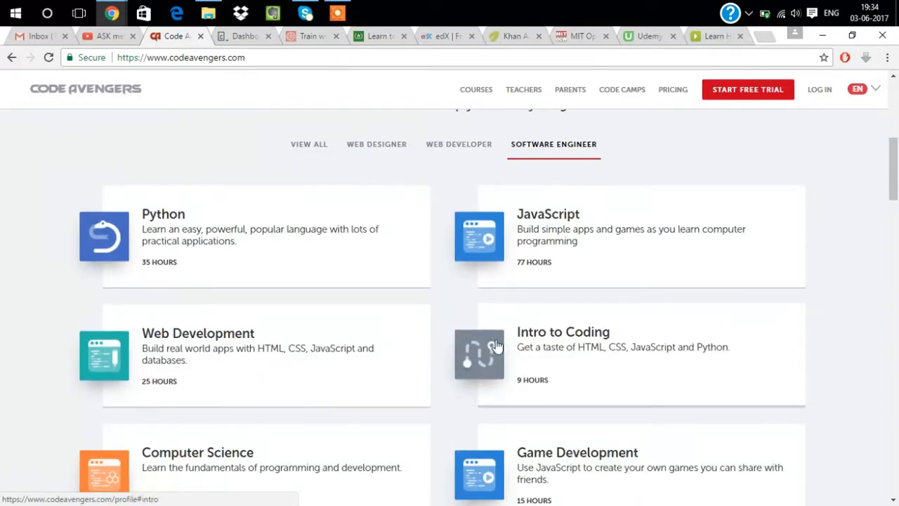
scroll(down, 3)
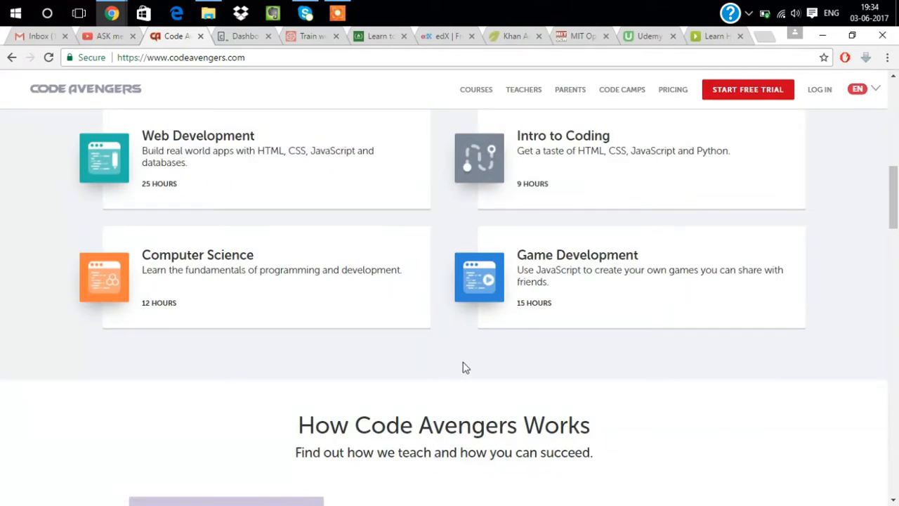
mouse_move(672, 90)
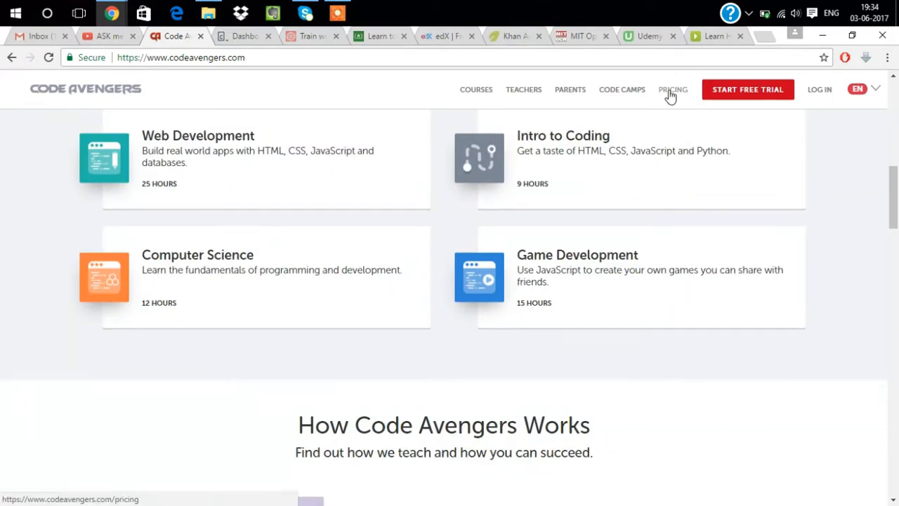
click(672, 89)
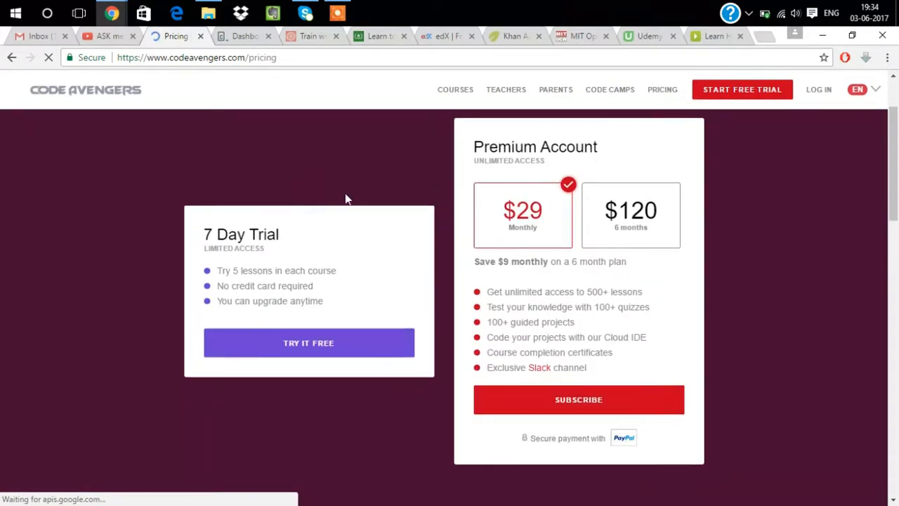
Step: Review the 7 Day Trial and $29 or $120 Premium plans, then open Teachers
scroll(down, 3)
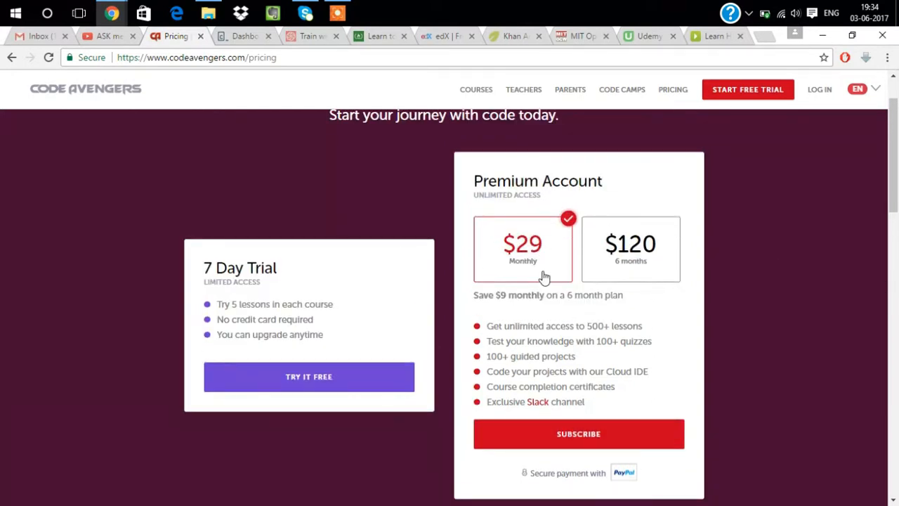
mouse_move(621, 281)
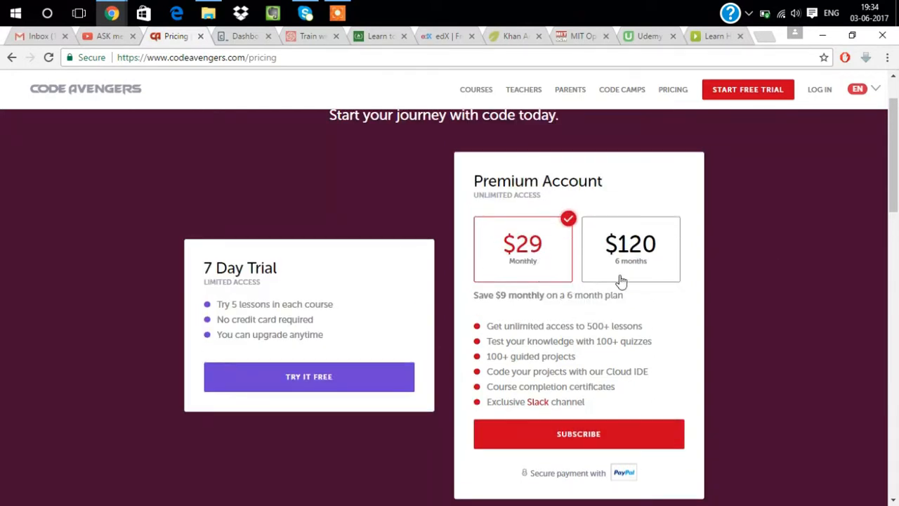
mouse_move(712, 273)
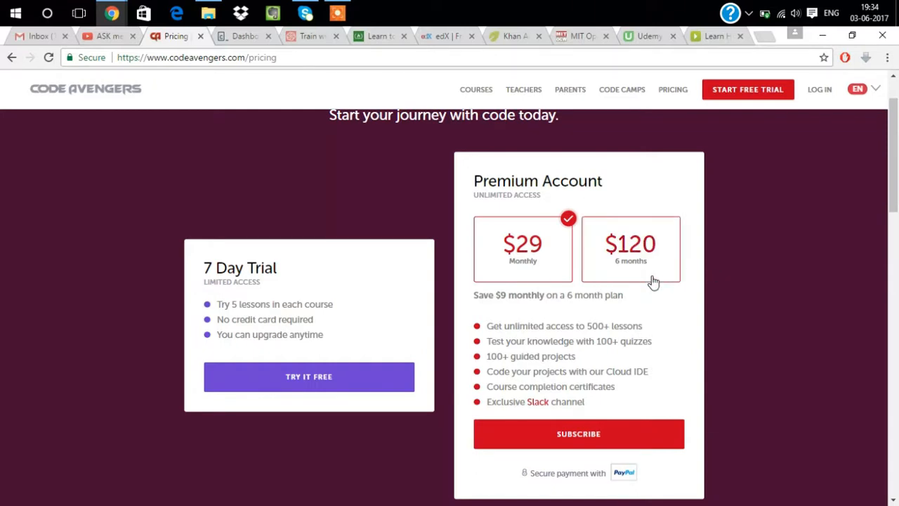
mouse_move(645, 287)
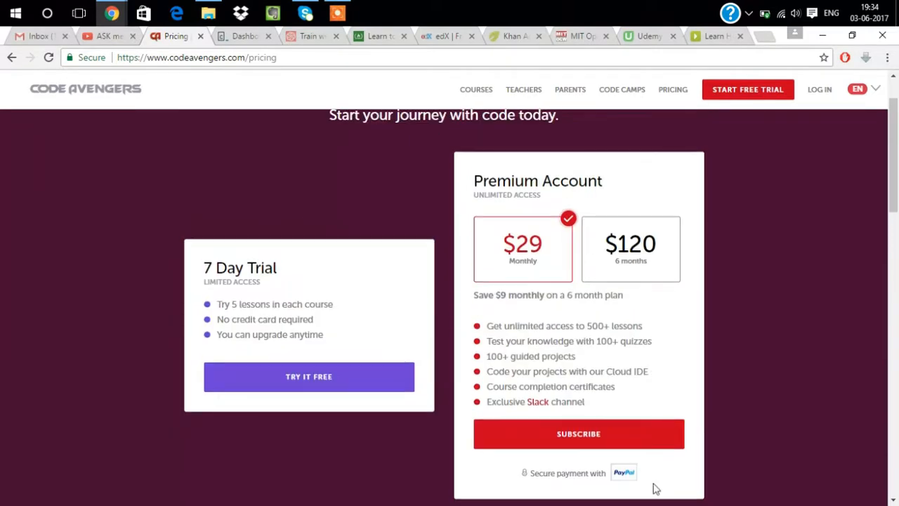
scroll(up, 3)
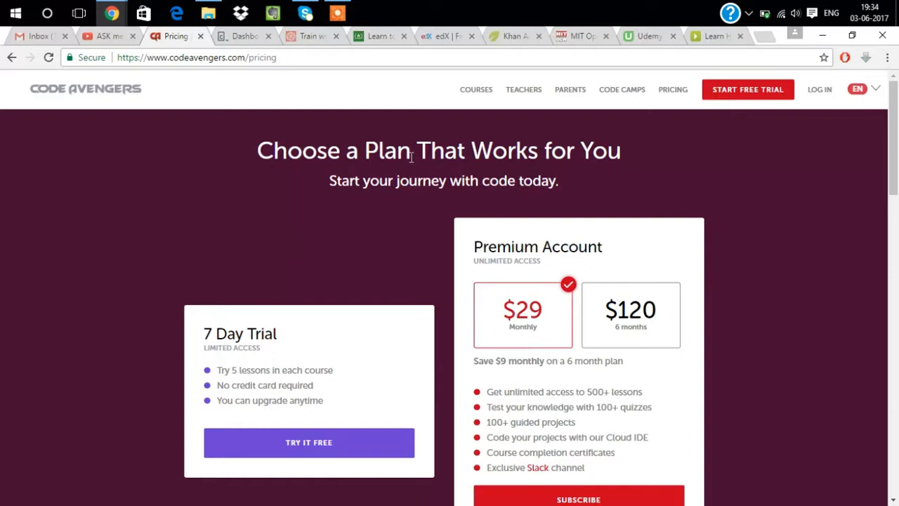
click(524, 89)
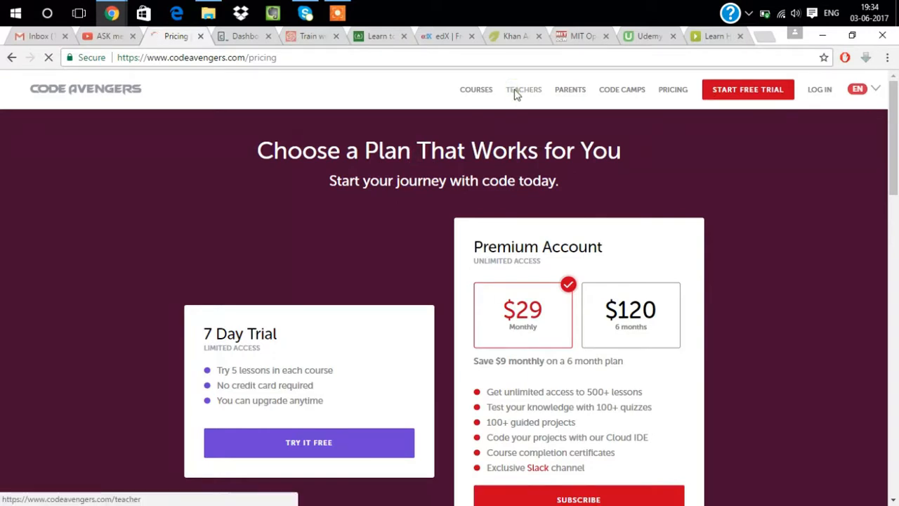
click(523, 89)
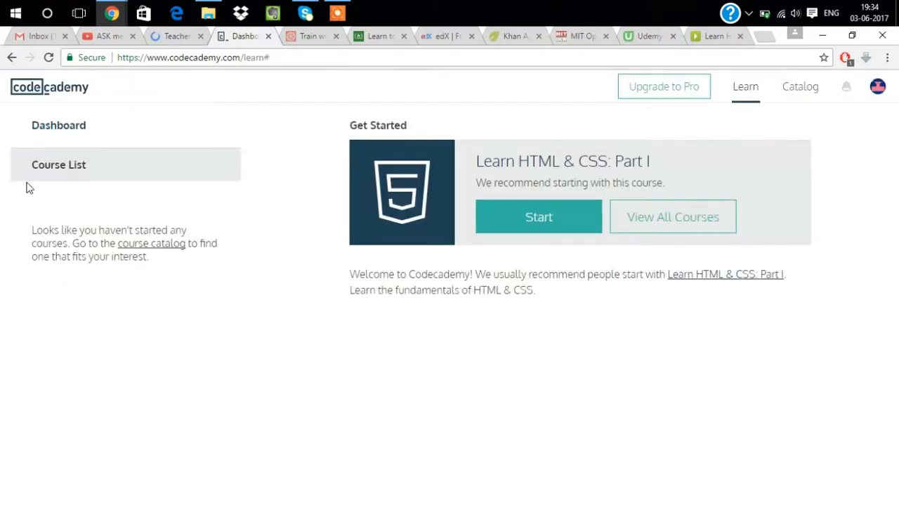
mouse_move(221, 144)
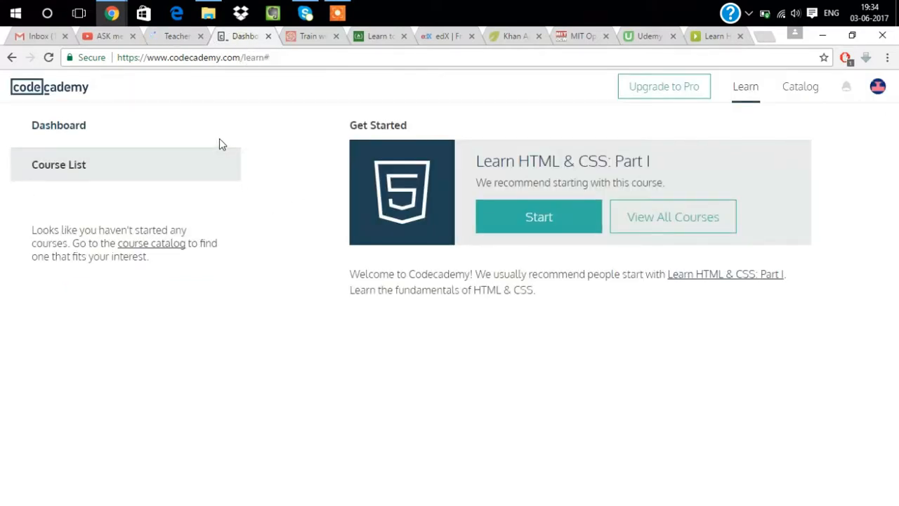
click(153, 161)
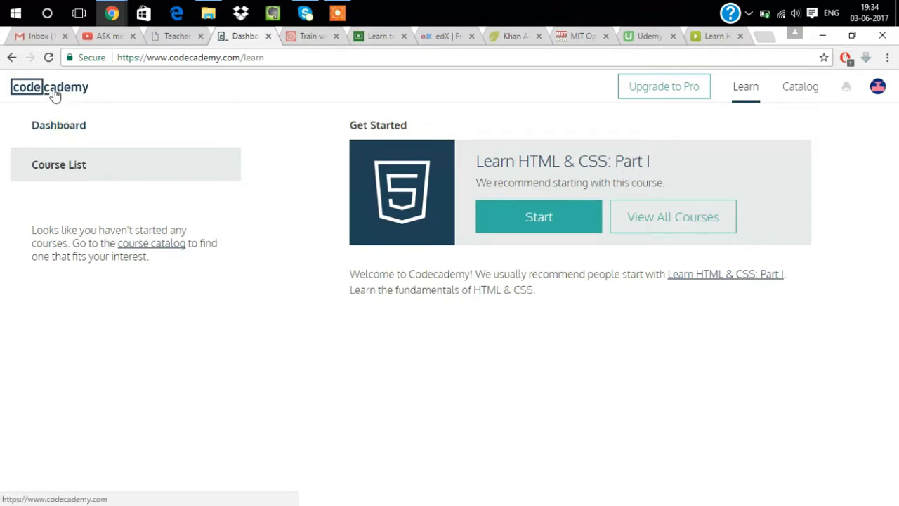
mouse_move(800, 86)
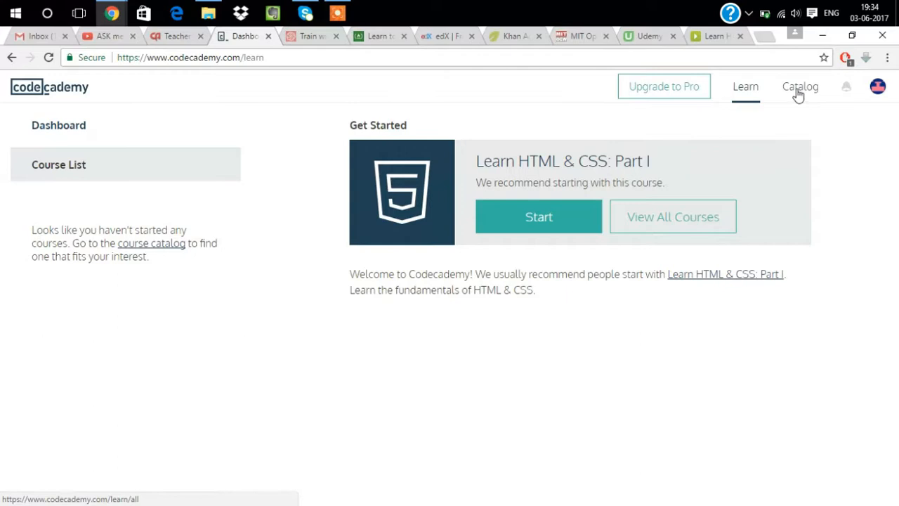
click(800, 87)
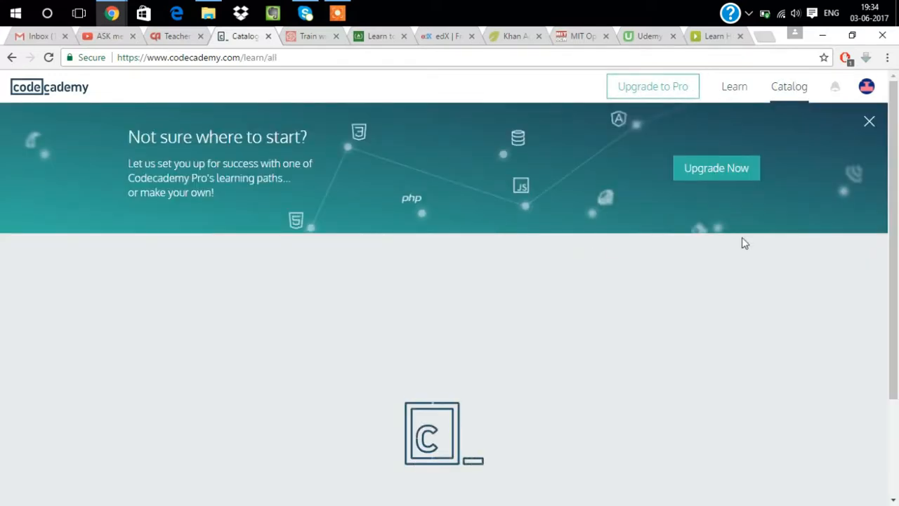
scroll(down, 3)
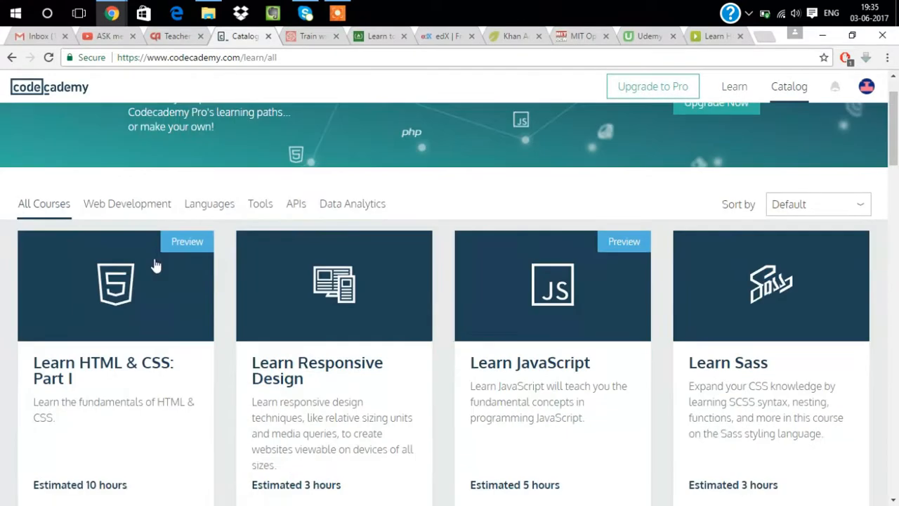
mouse_move(449, 303)
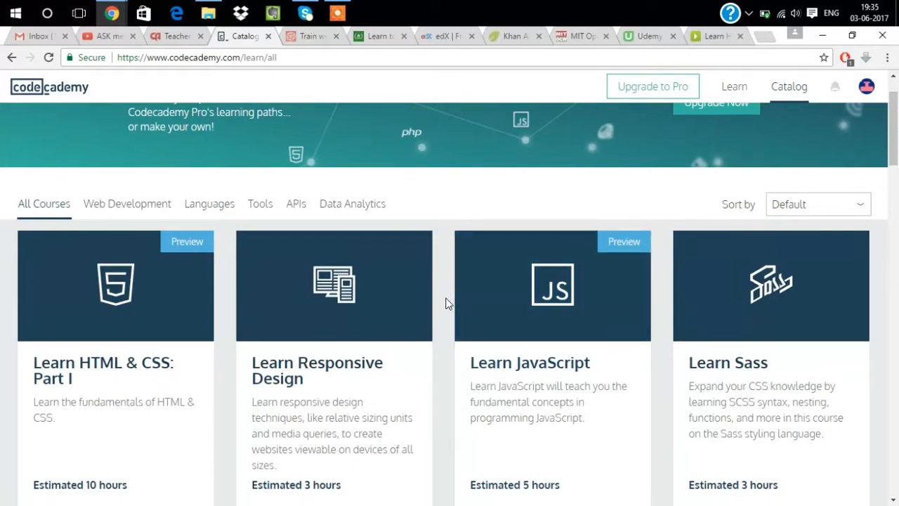
mouse_move(432, 316)
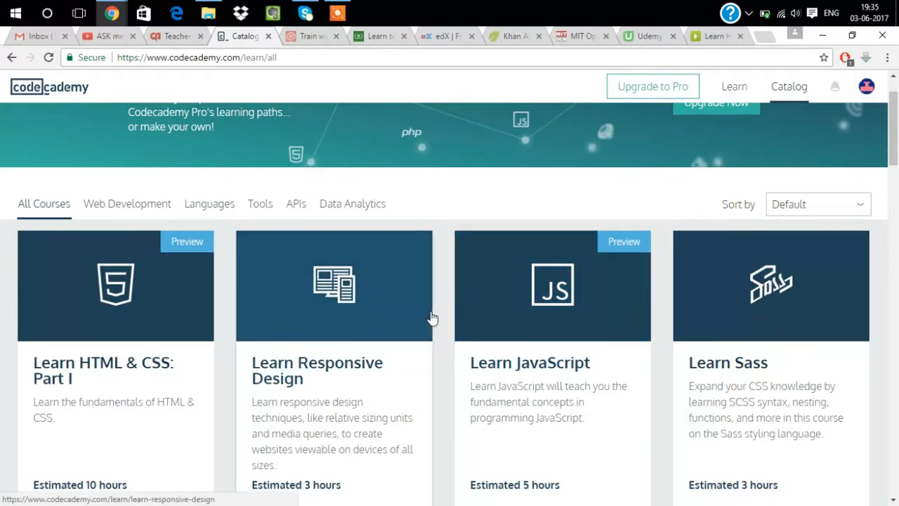
scroll(down, 3)
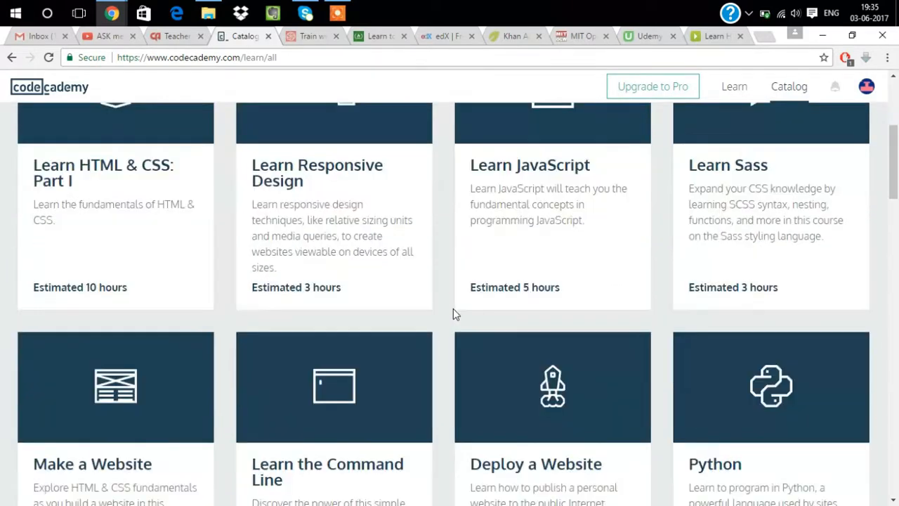
scroll(down, 3)
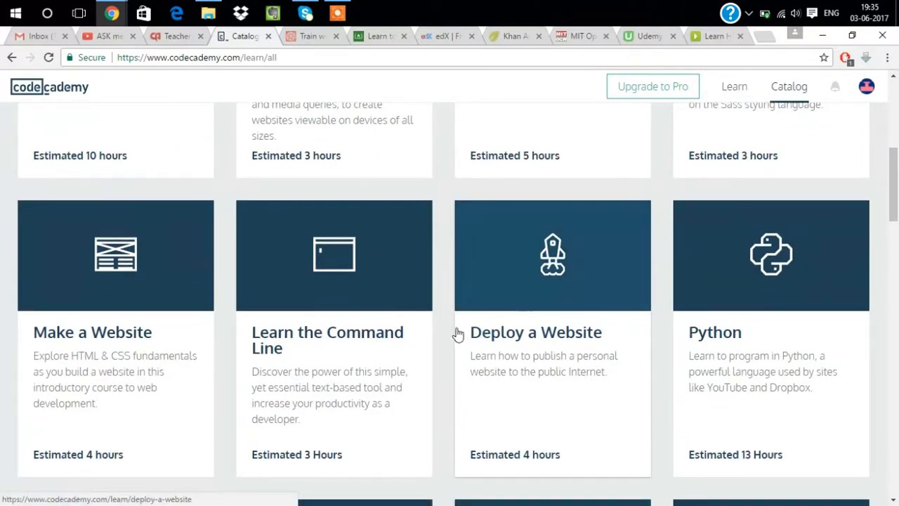
scroll(down, 3)
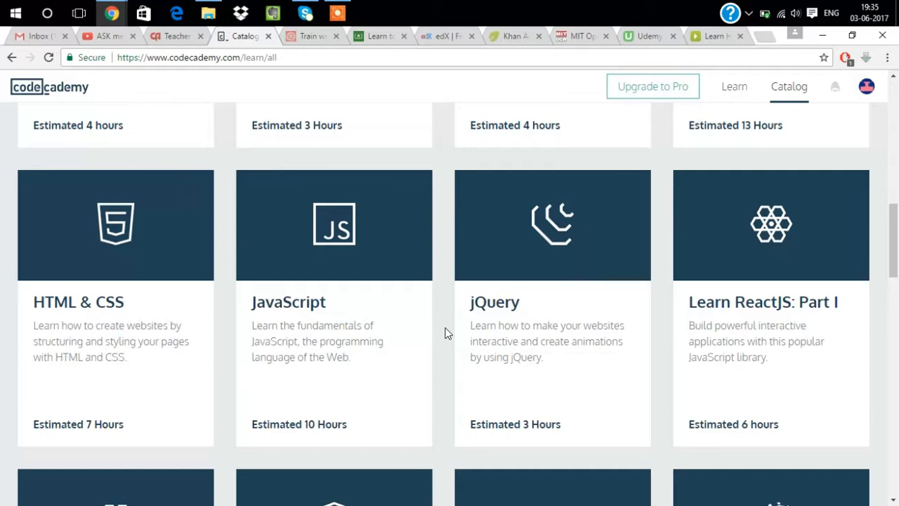
scroll(down, 3)
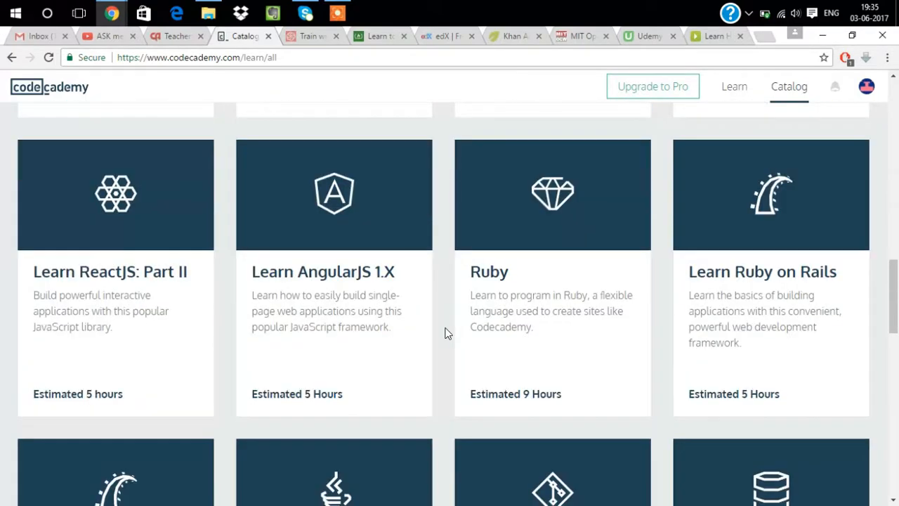
scroll(down, 3)
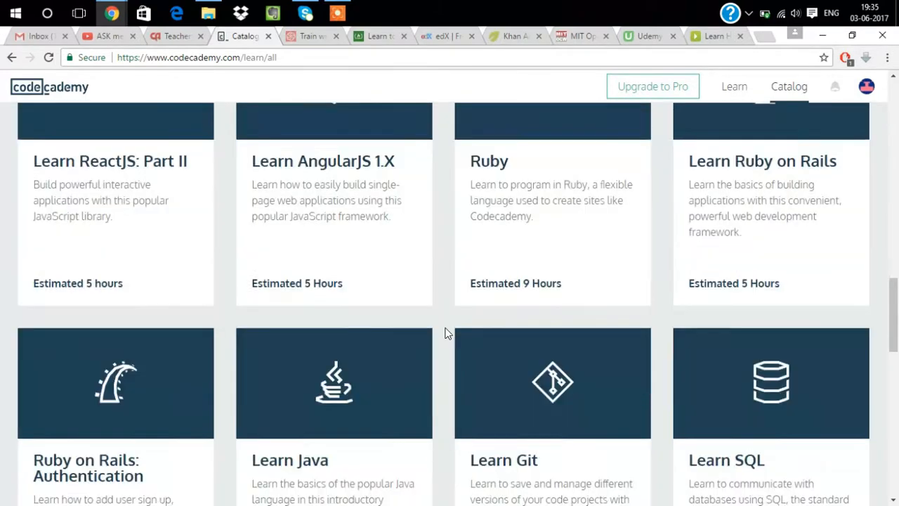
scroll(down, 3)
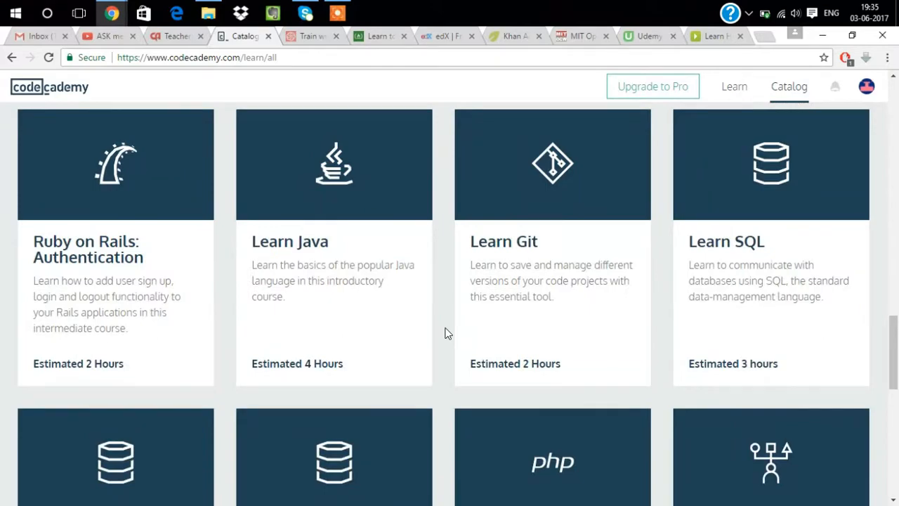
scroll(down, 3)
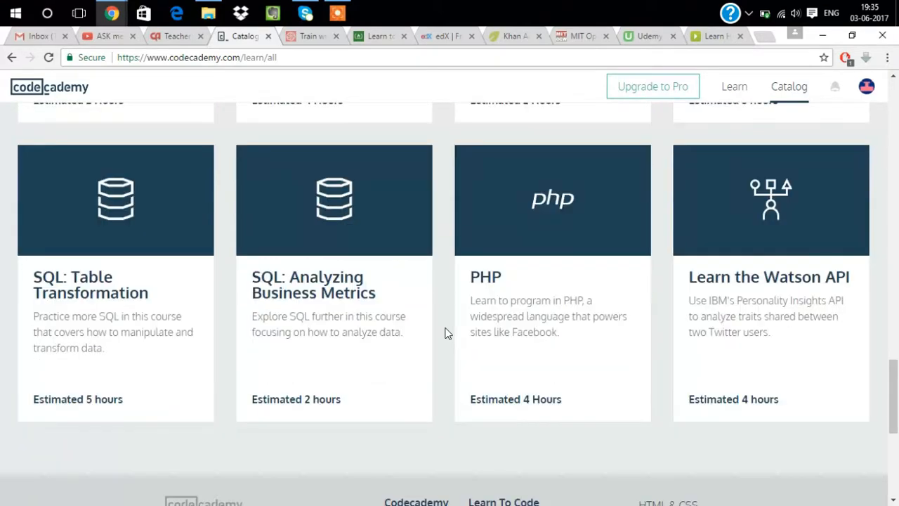
scroll(up, 3)
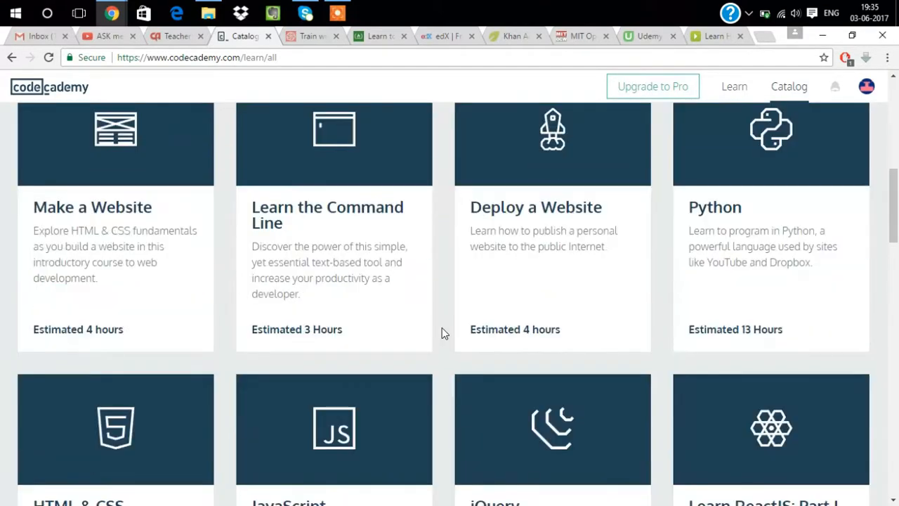
scroll(up, 3)
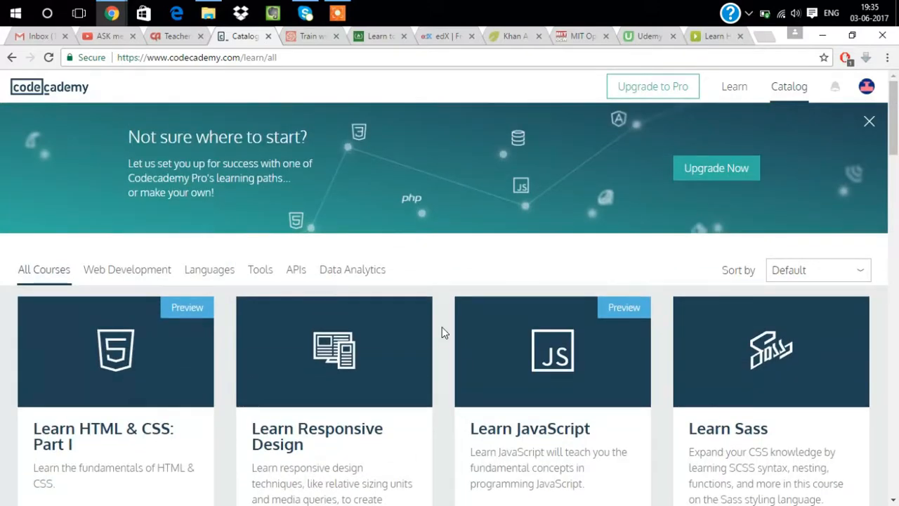
Step: Filter Codecademy courses by Languages, APIs and Data Analytics, then switch to Codewars
click(208, 269)
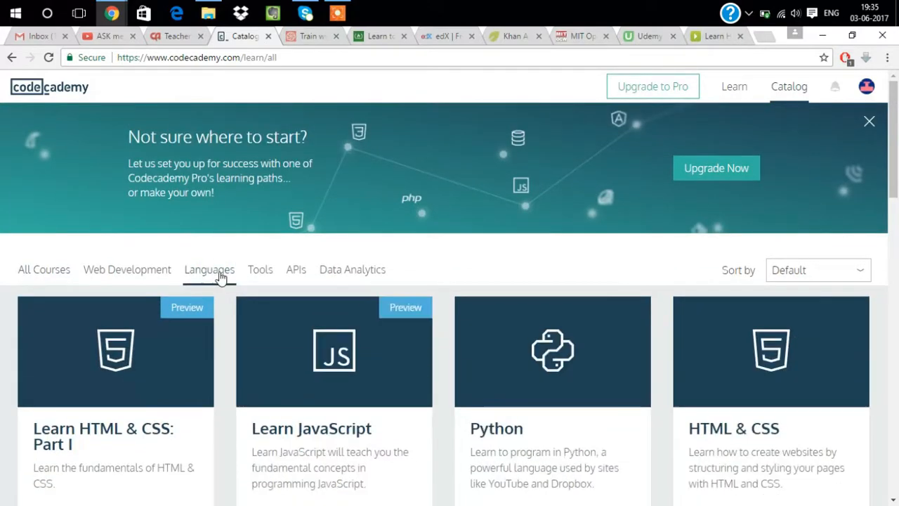
mouse_move(259, 317)
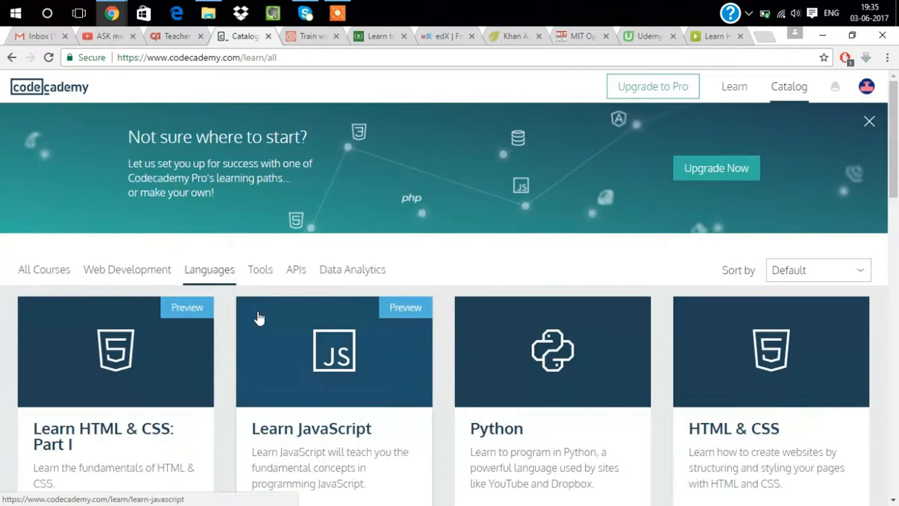
click(296, 269)
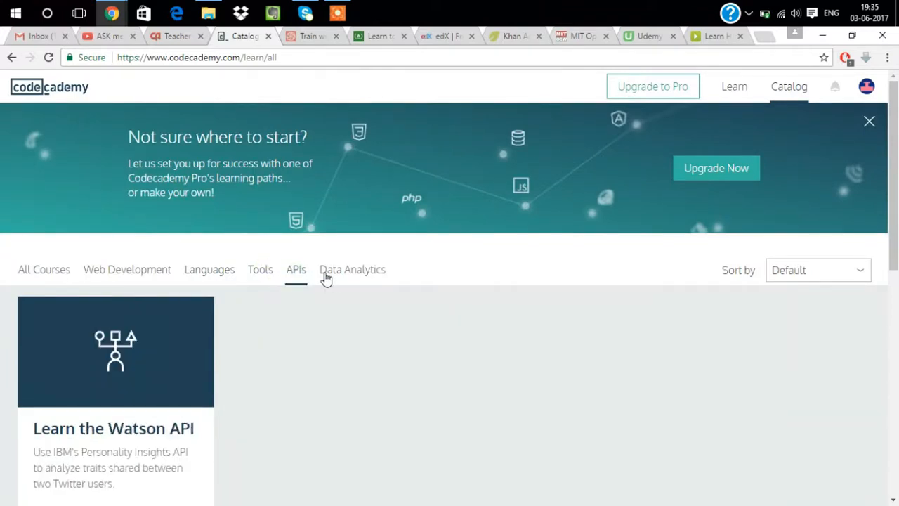
click(352, 270)
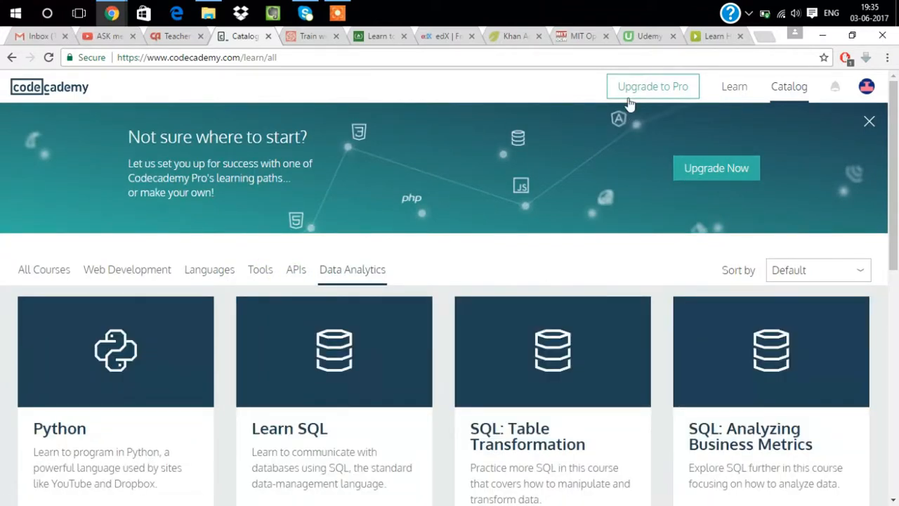
mouse_move(311, 307)
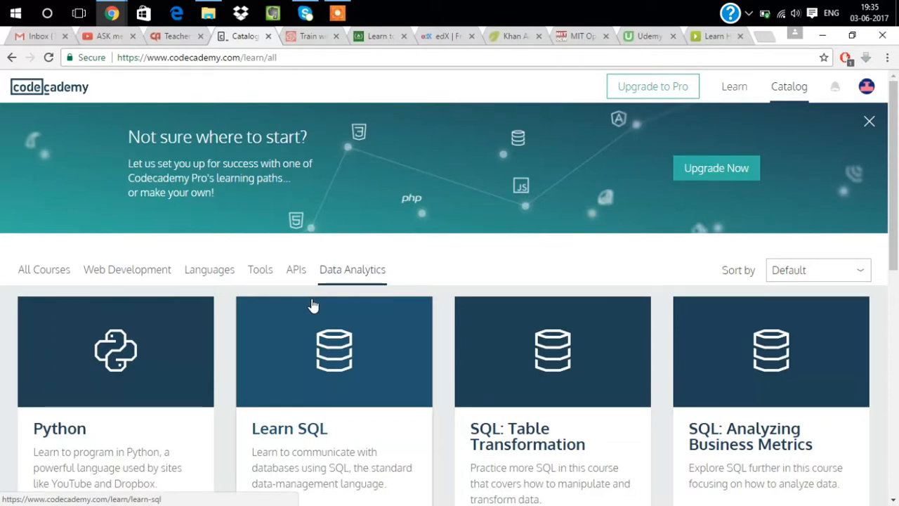
mouse_move(129, 169)
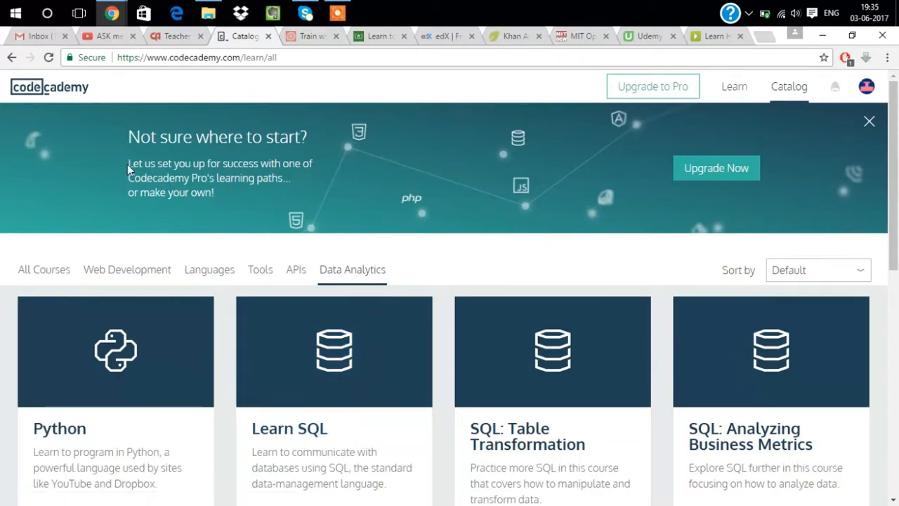
mouse_move(266, 97)
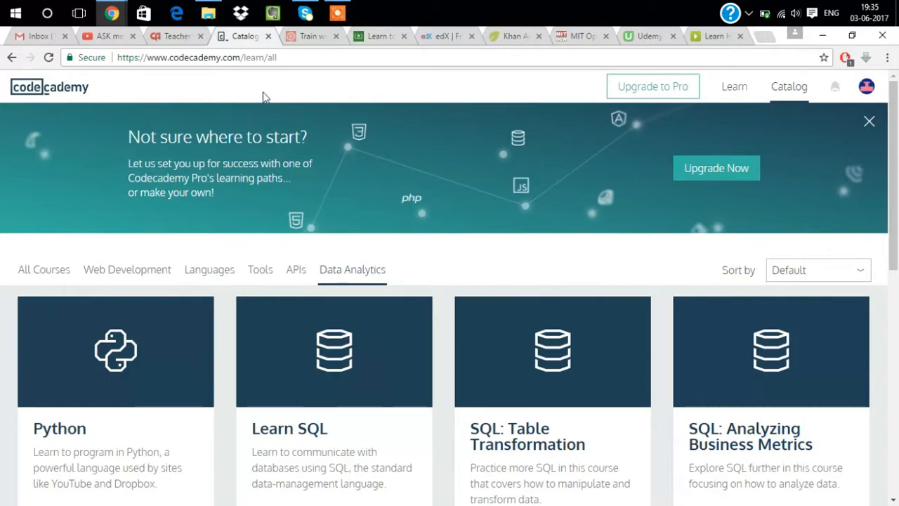
click(309, 36)
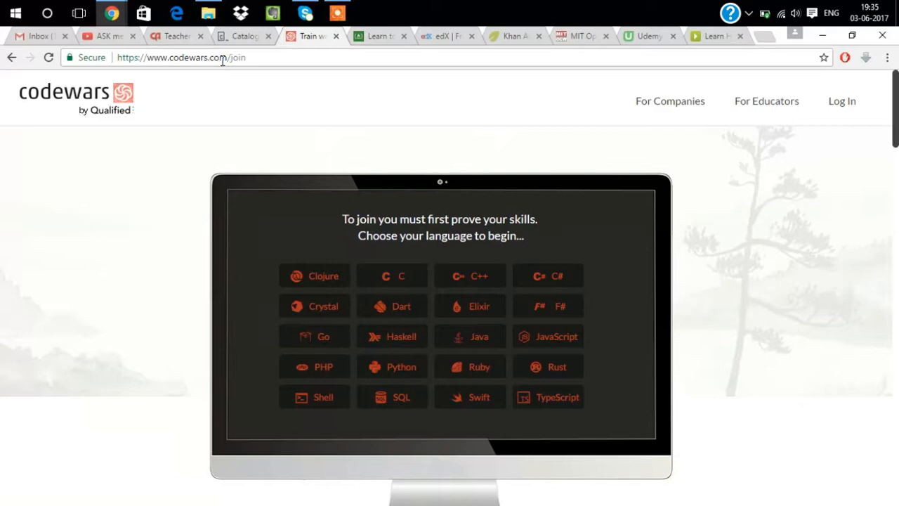
mouse_move(265, 318)
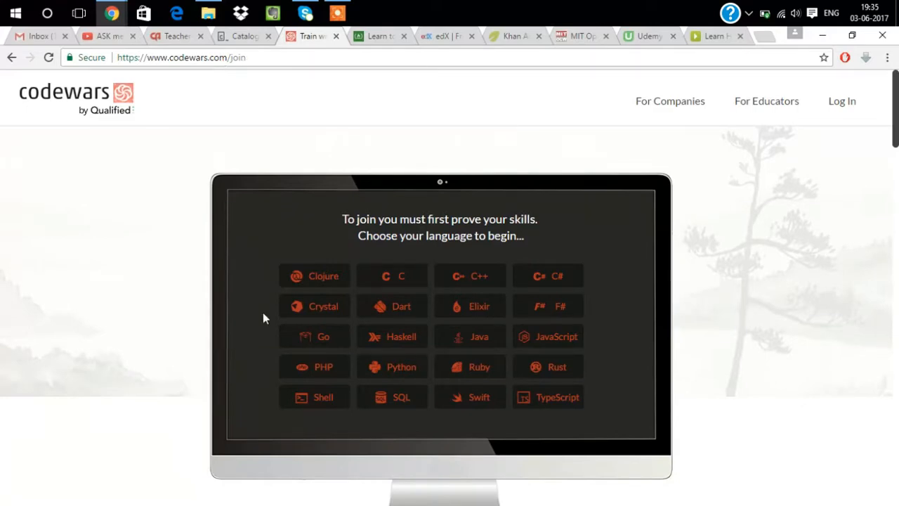
scroll(down, 3)
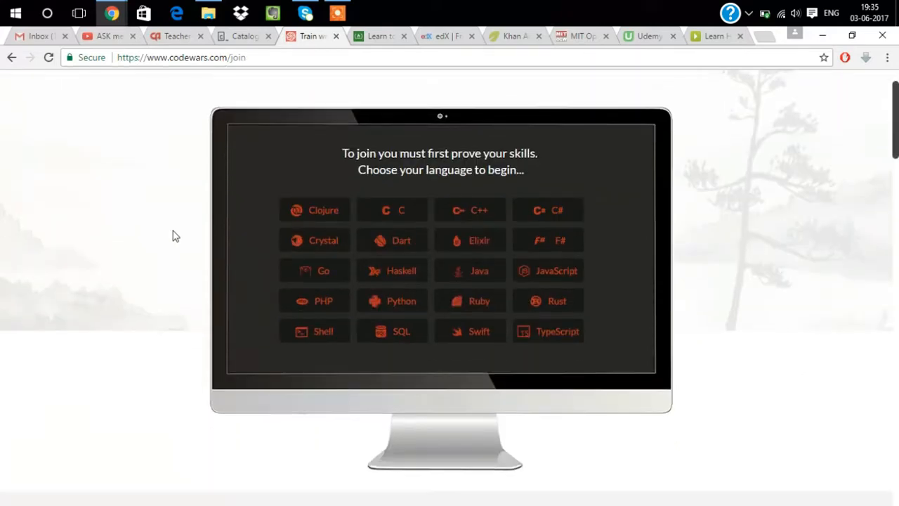
mouse_move(271, 217)
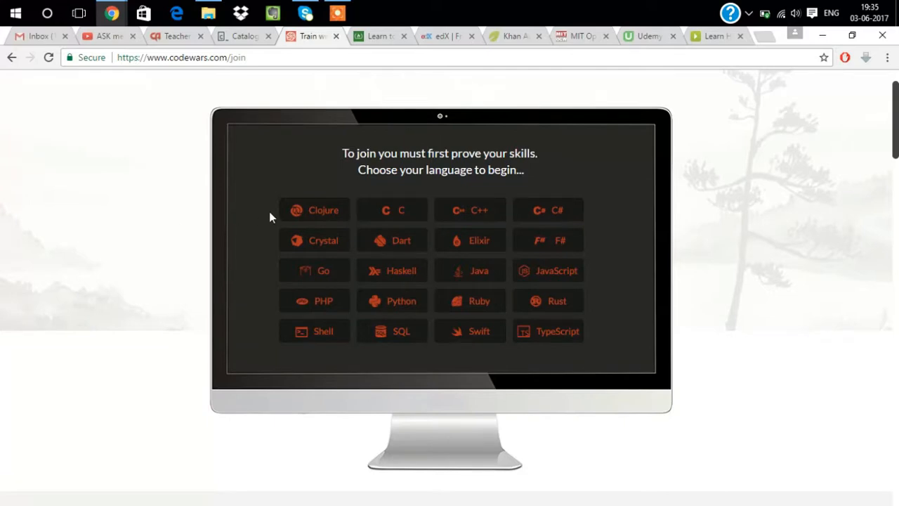
mouse_move(314, 210)
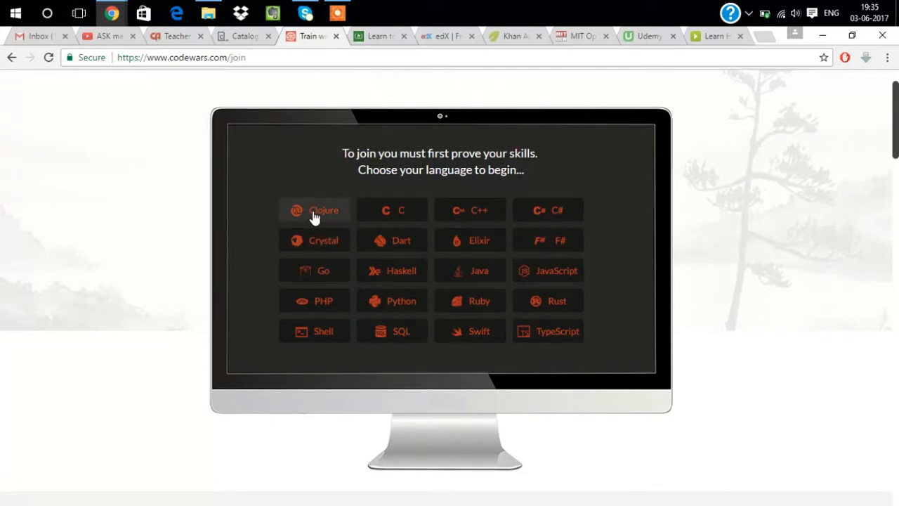
scroll(down, 3)
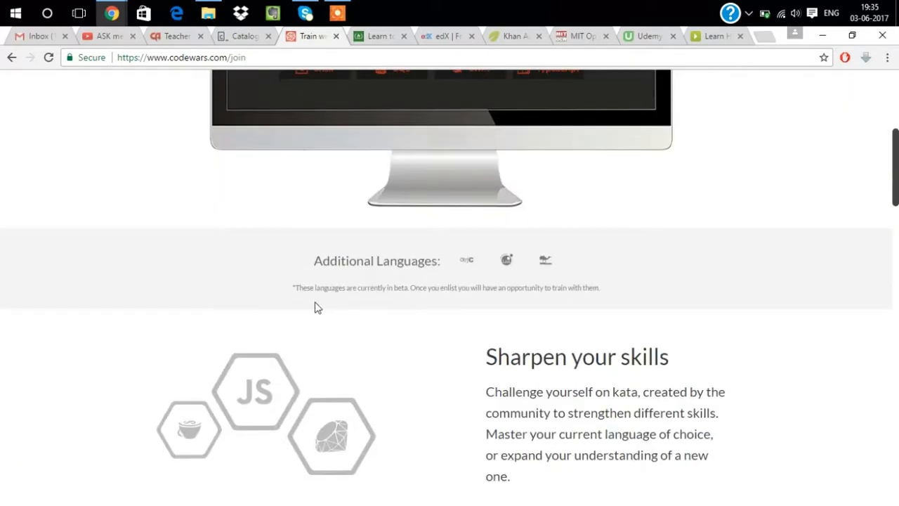
scroll(up, 3)
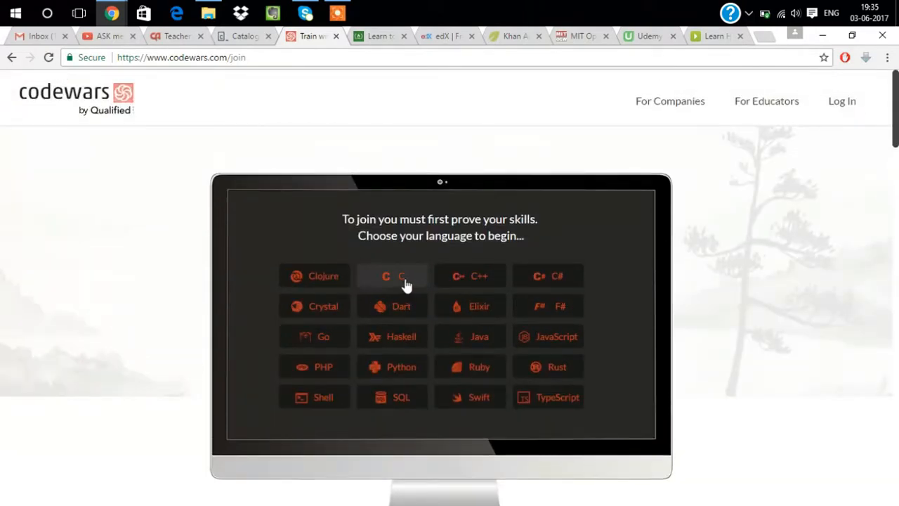
click(392, 275)
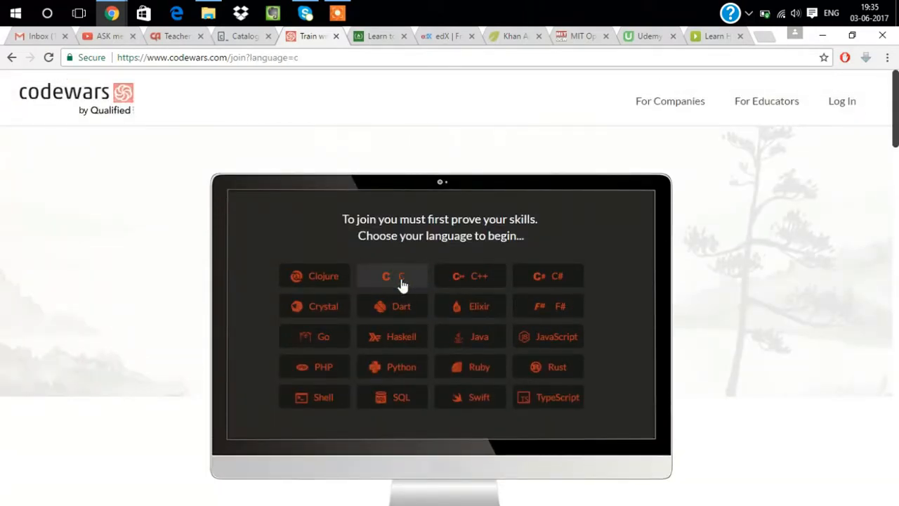
click(392, 275)
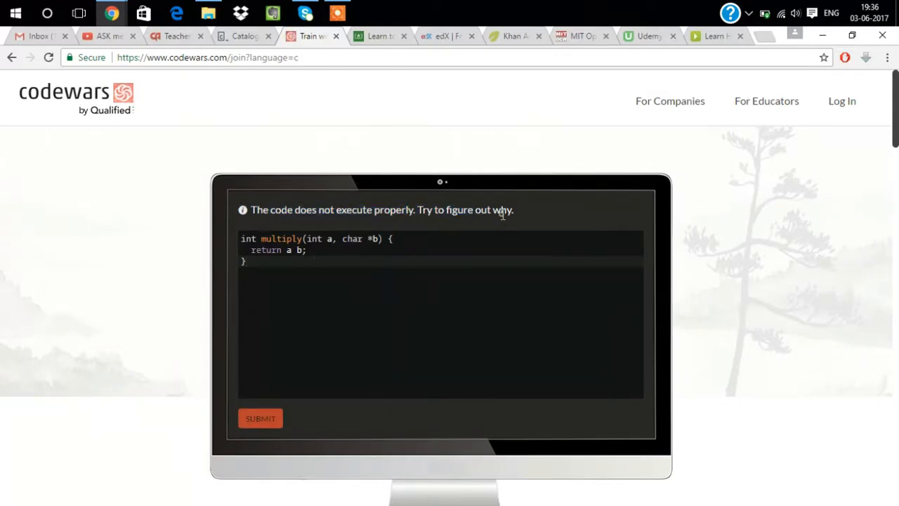
scroll(down, 3)
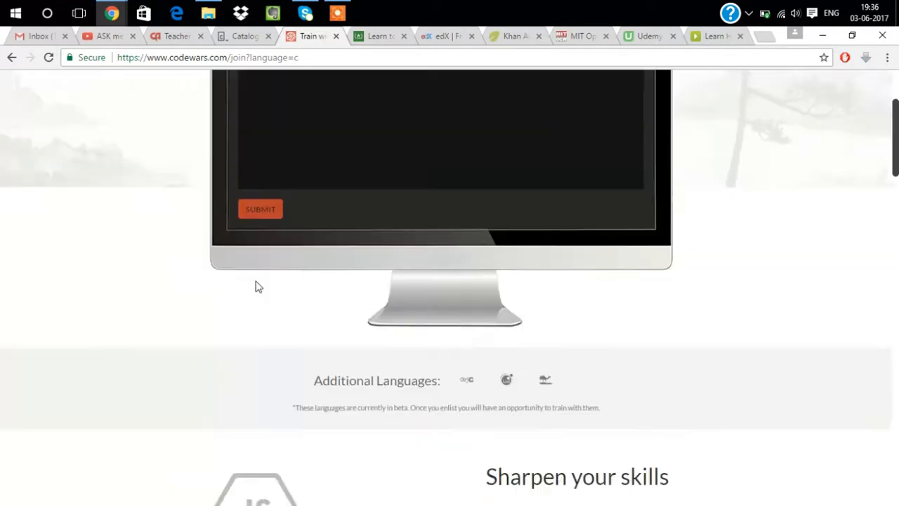
scroll(down, 3)
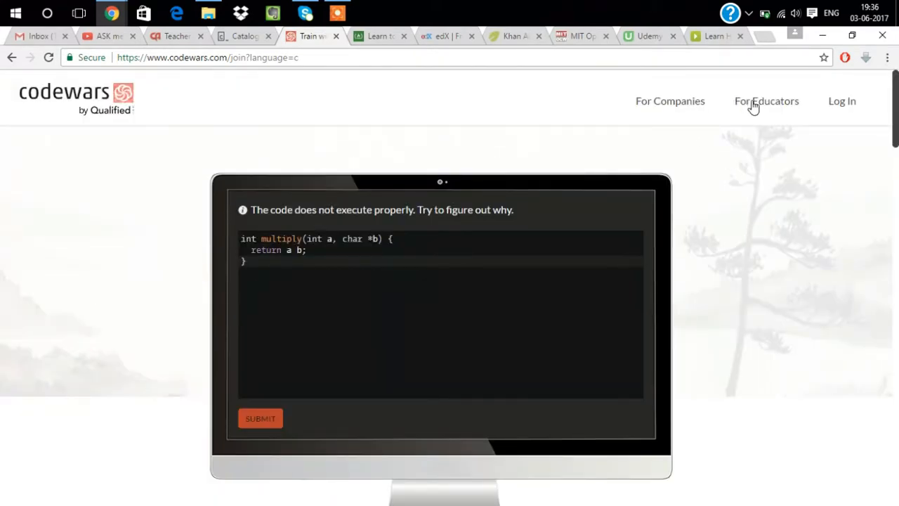
click(766, 100)
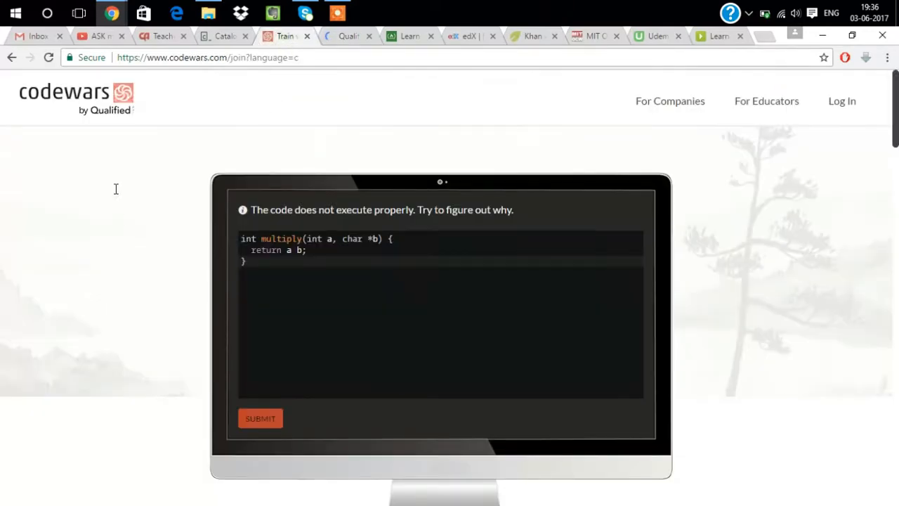
scroll(down, 3)
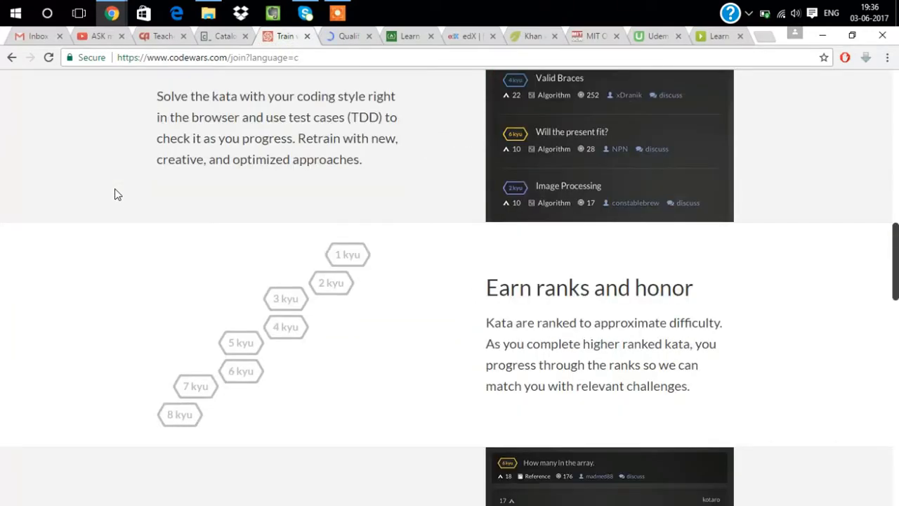
scroll(down, 3)
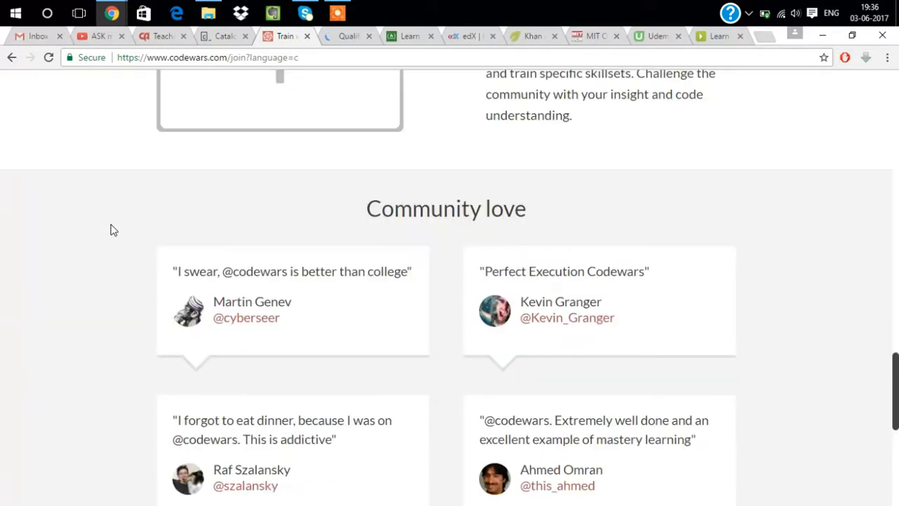
scroll(down, 3)
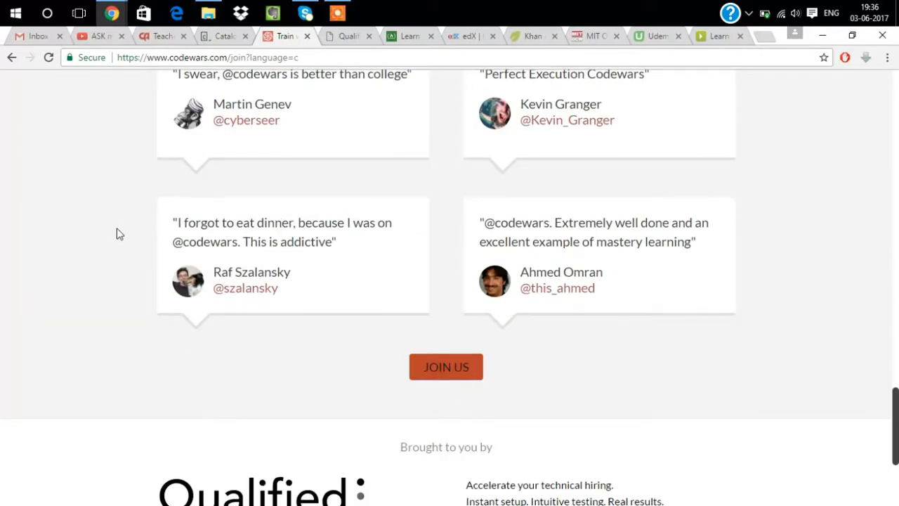
scroll(up, 3)
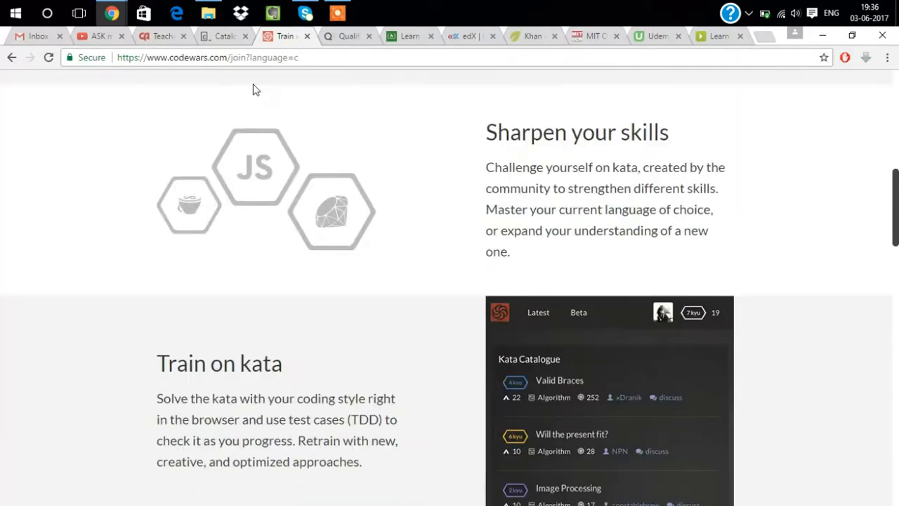
click(345, 36)
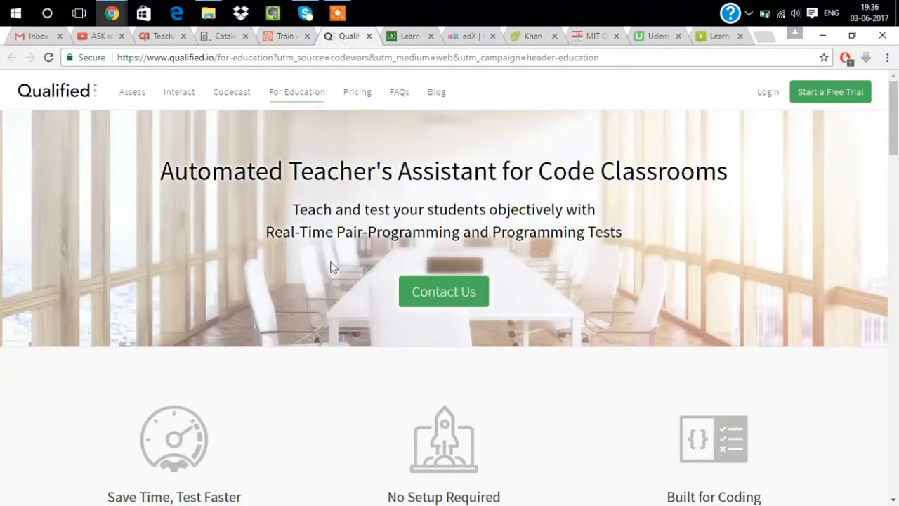
scroll(down, 3)
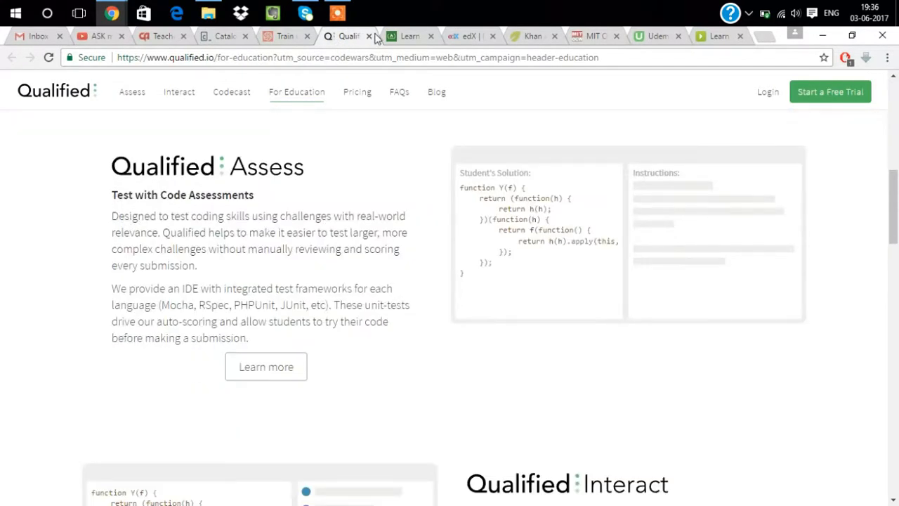
click(369, 36)
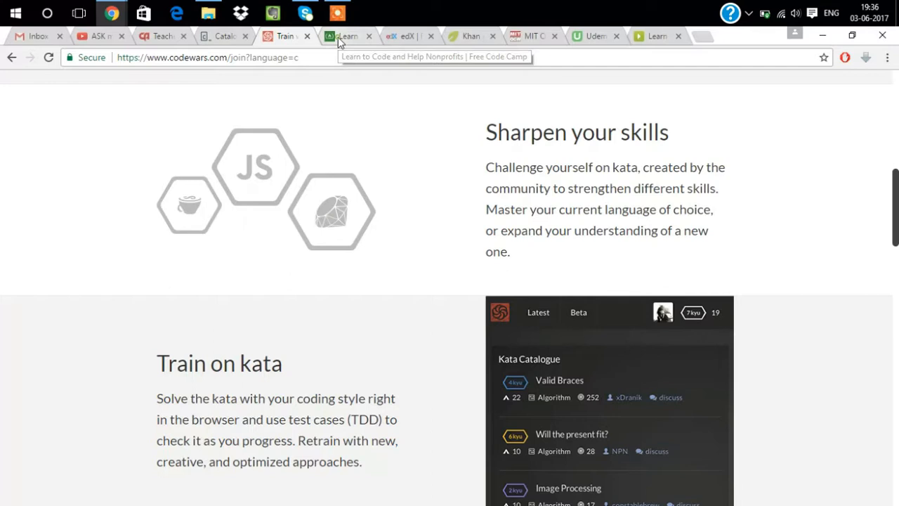
Step: Scroll the freeCodeCamp homepage through stats, press, skills and community, then back up
click(346, 36)
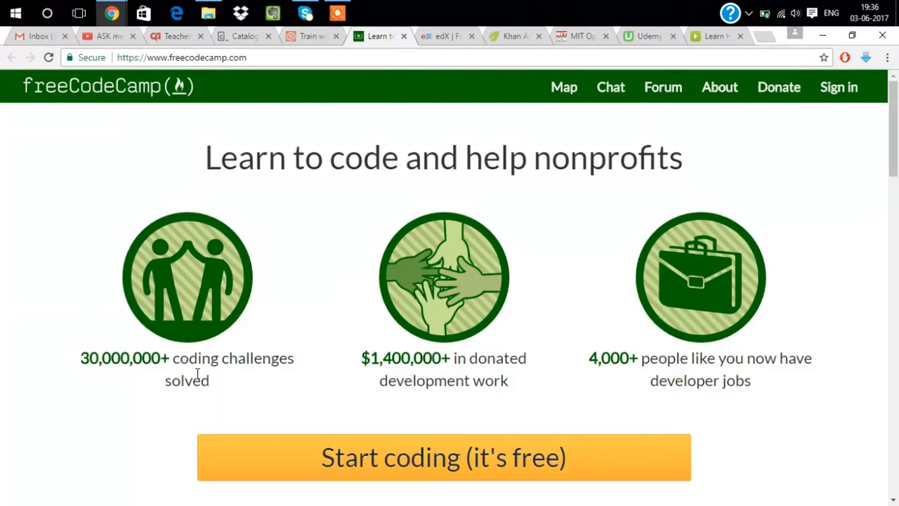
mouse_move(306, 306)
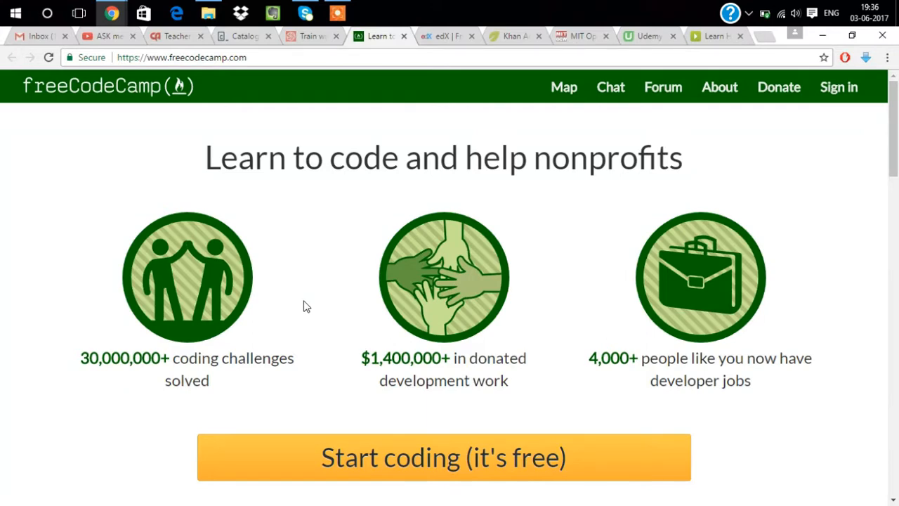
mouse_move(104, 358)
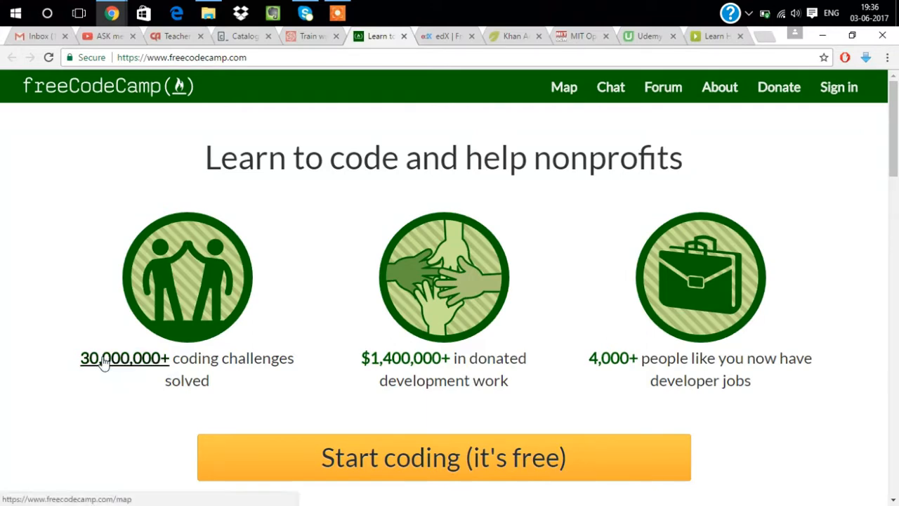
mouse_move(104, 379)
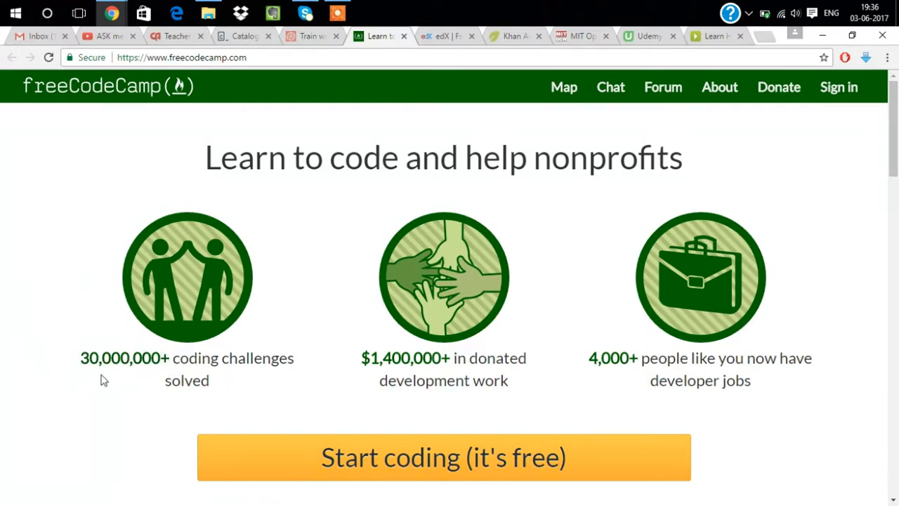
mouse_move(125, 358)
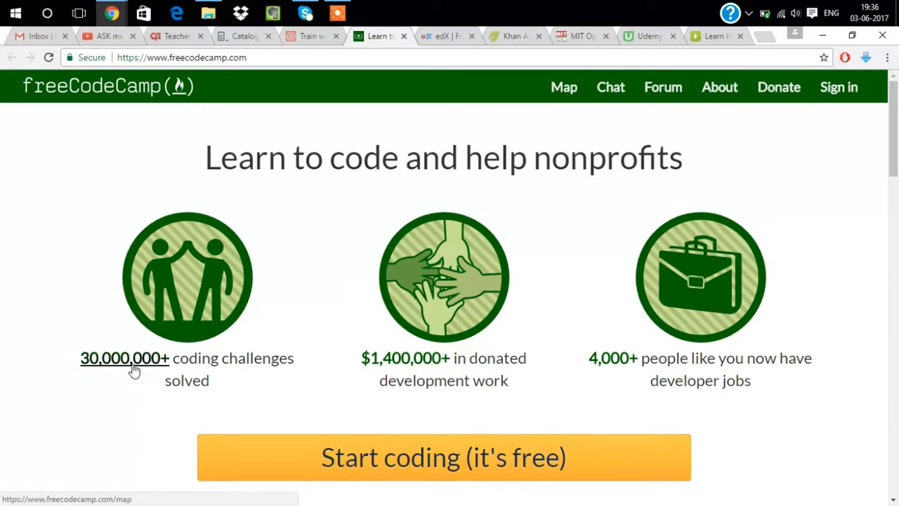
mouse_move(104, 401)
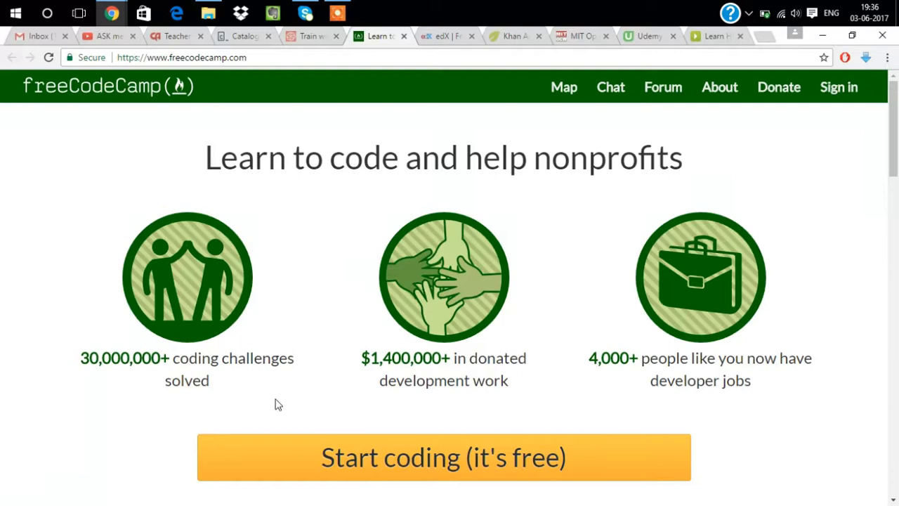
mouse_move(615, 410)
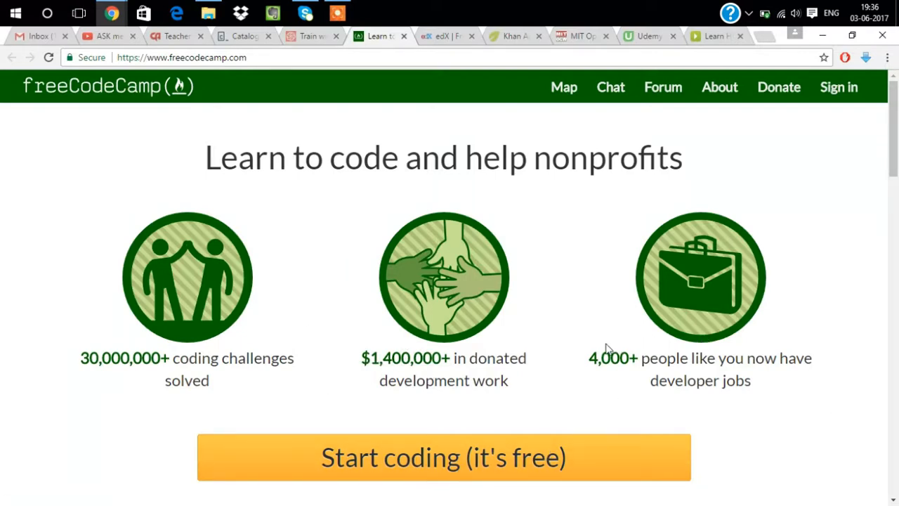
scroll(down, 3)
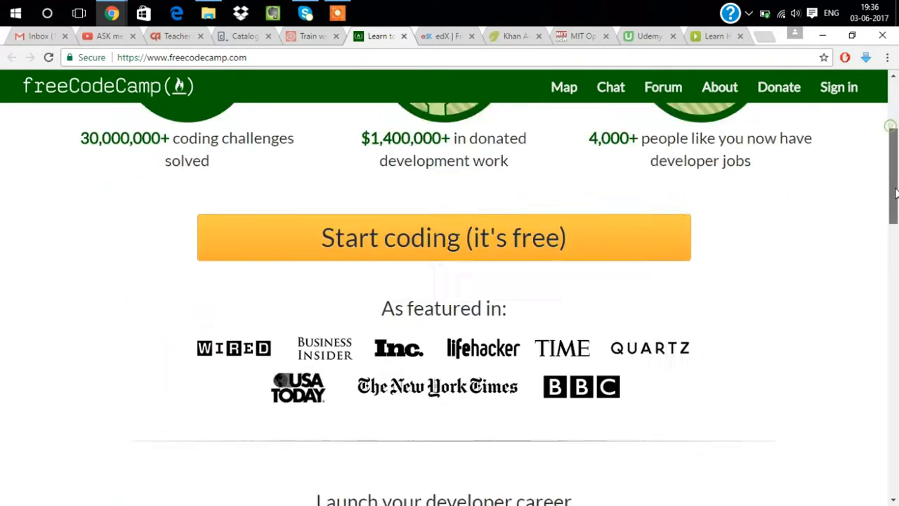
scroll(down, 3)
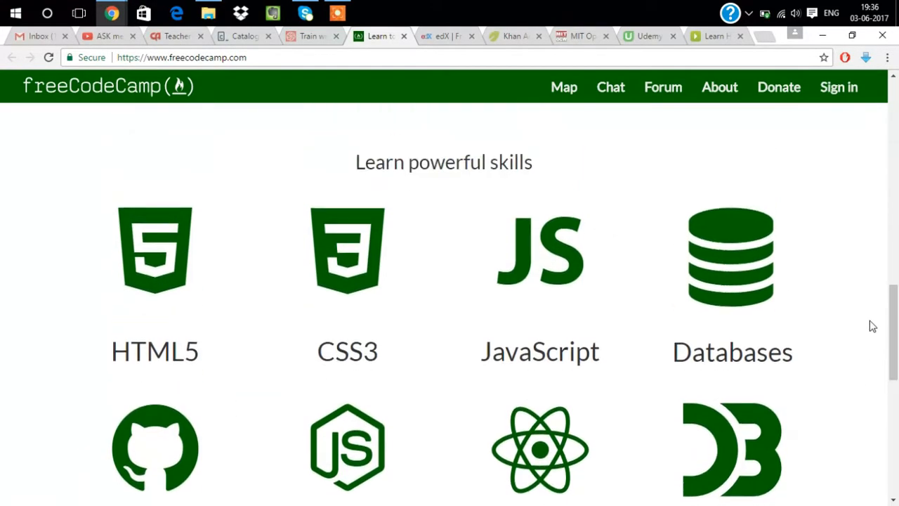
scroll(down, 3)
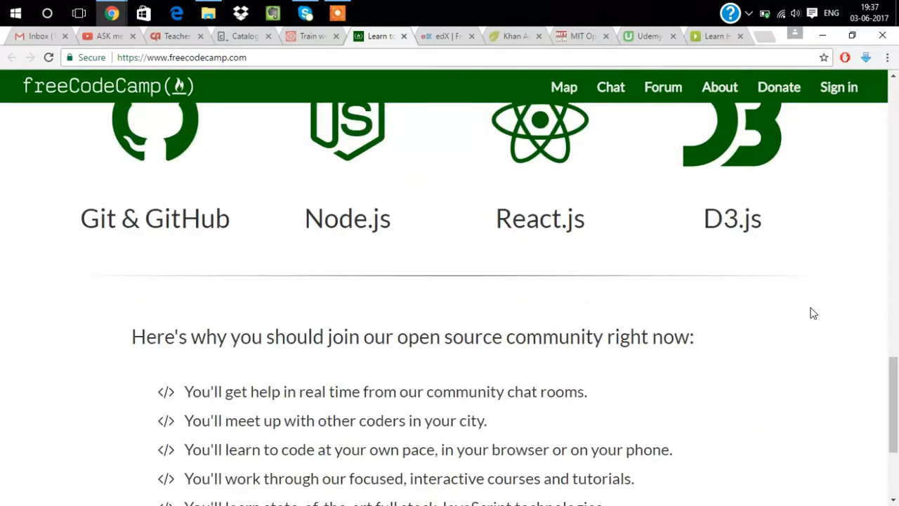
scroll(up, 3)
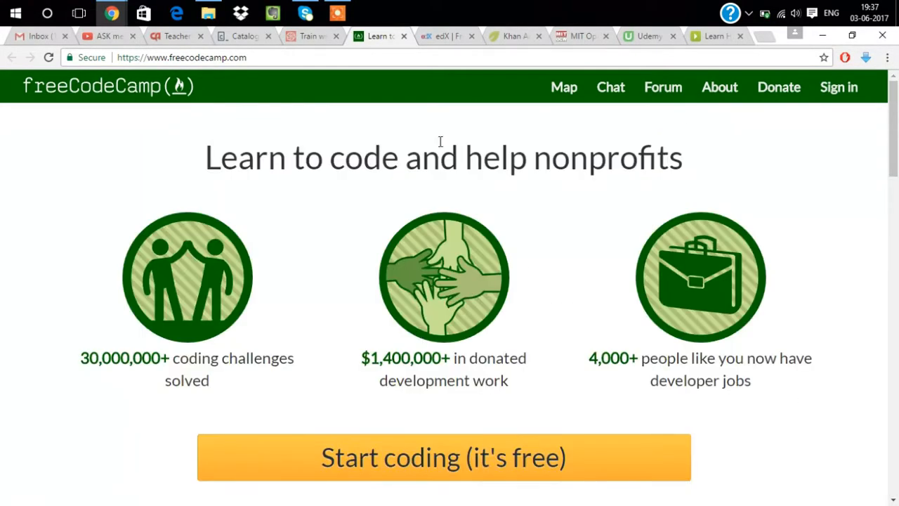
scroll(down, 3)
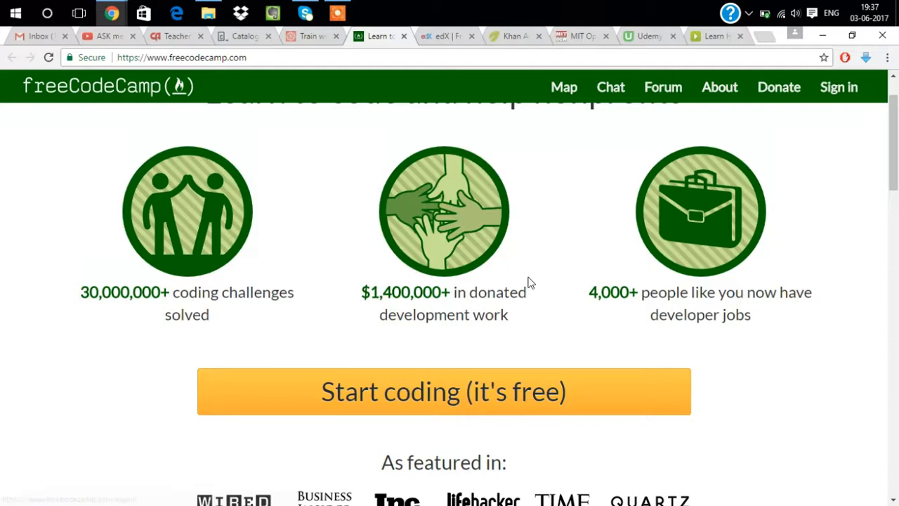
scroll(up, 3)
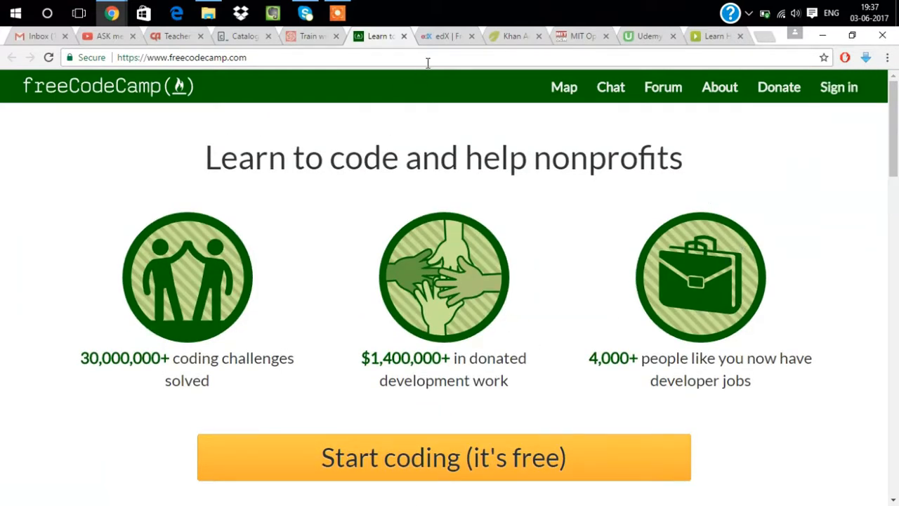
mouse_move(446, 36)
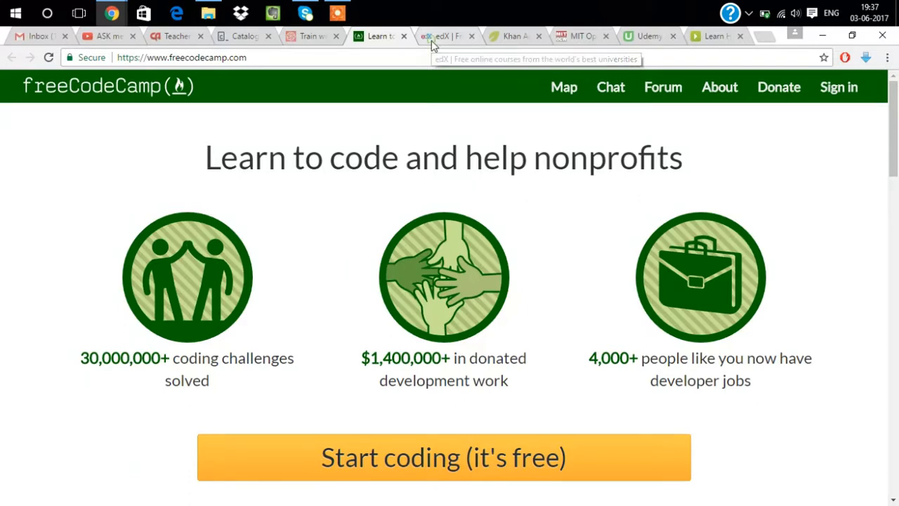
Step: On edX, view the MicroMasters, Professional and XSeries programs in the Programs menu
click(441, 35)
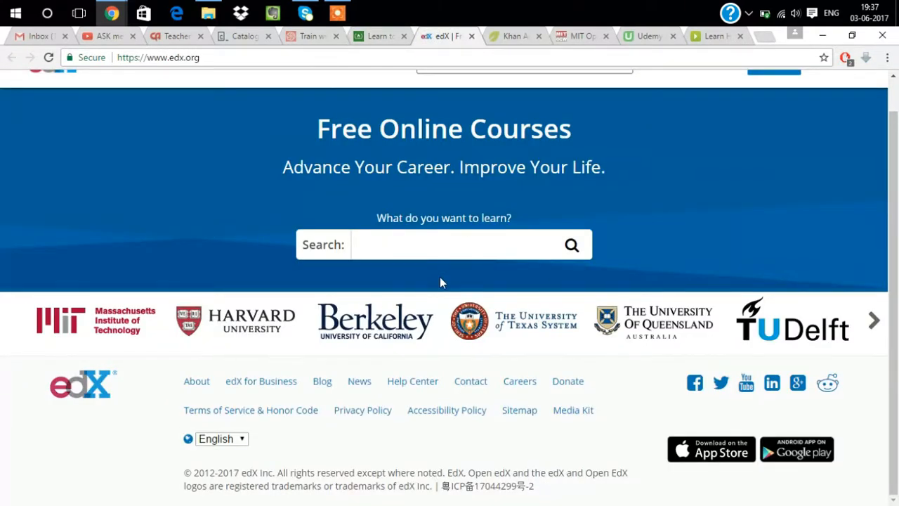
scroll(up, 3)
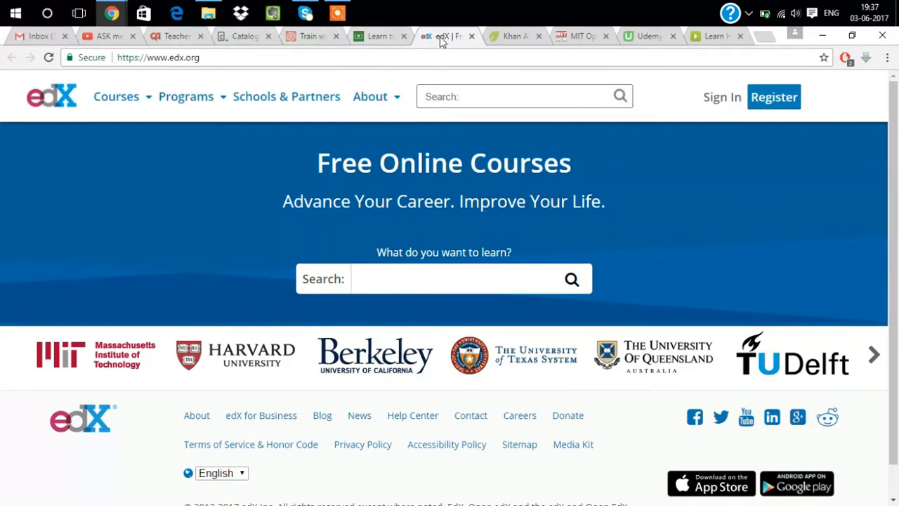
mouse_move(275, 152)
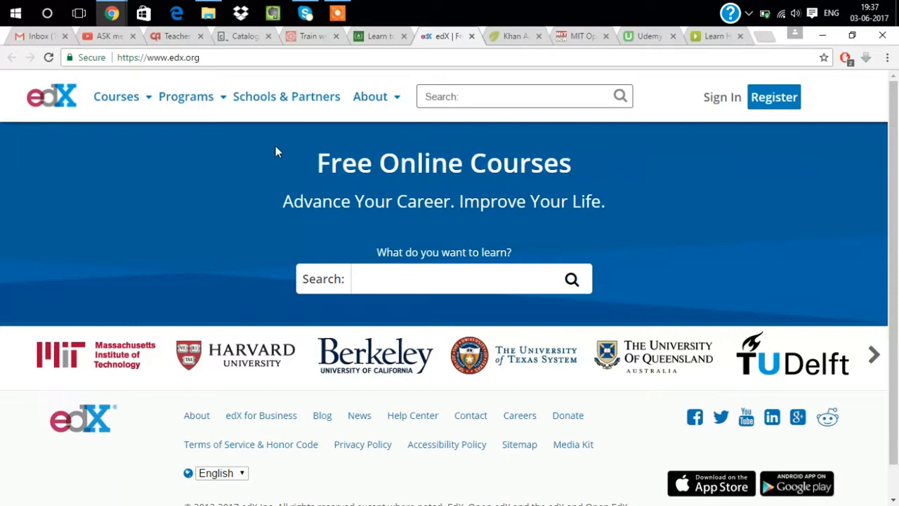
scroll(down, 3)
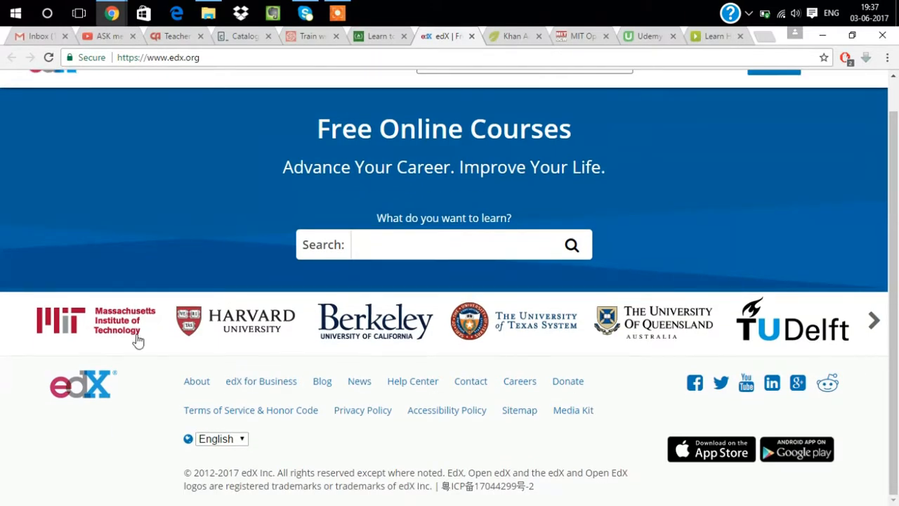
click(187, 96)
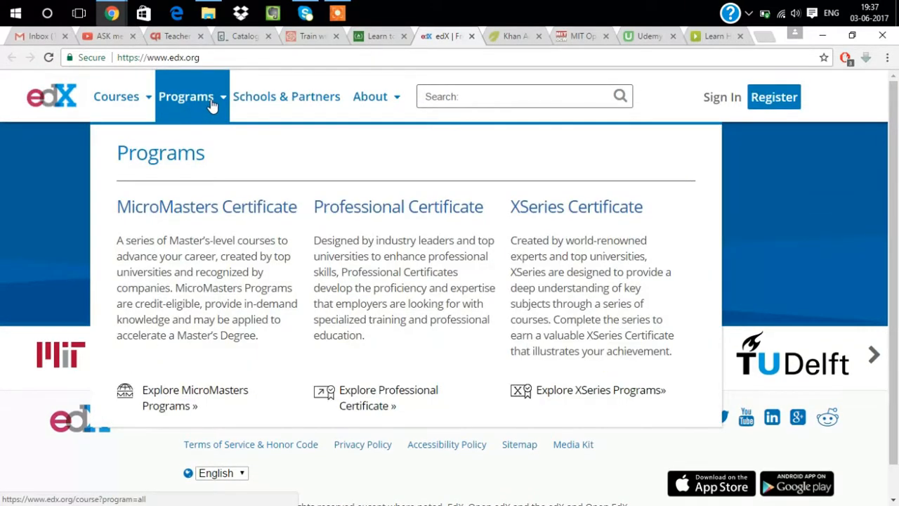
mouse_move(196, 211)
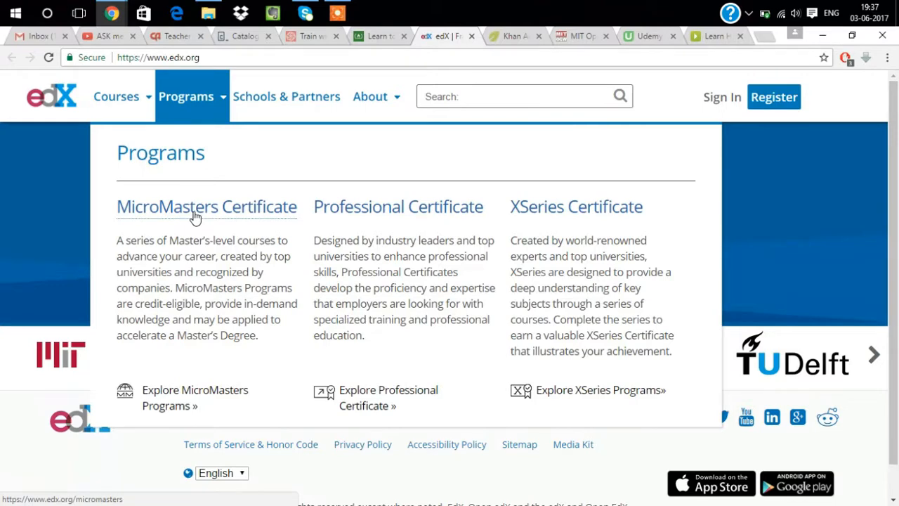
mouse_move(545, 206)
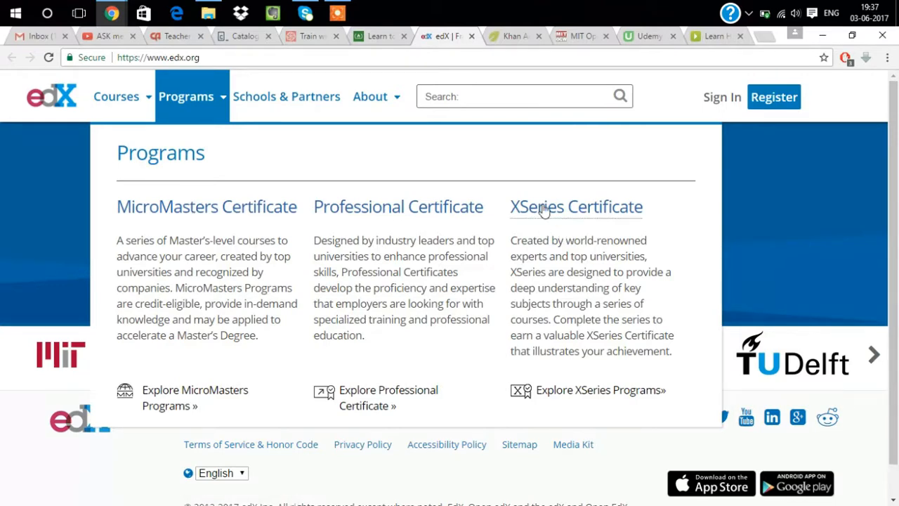
click(116, 96)
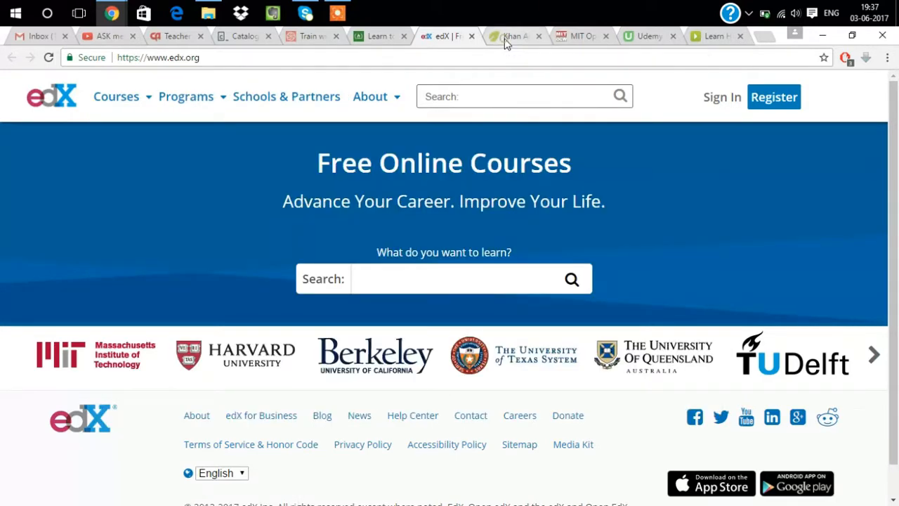
Step: Open Khan Academy's Computing > Computer programming page and scroll from Intro to JS to careers
click(516, 35)
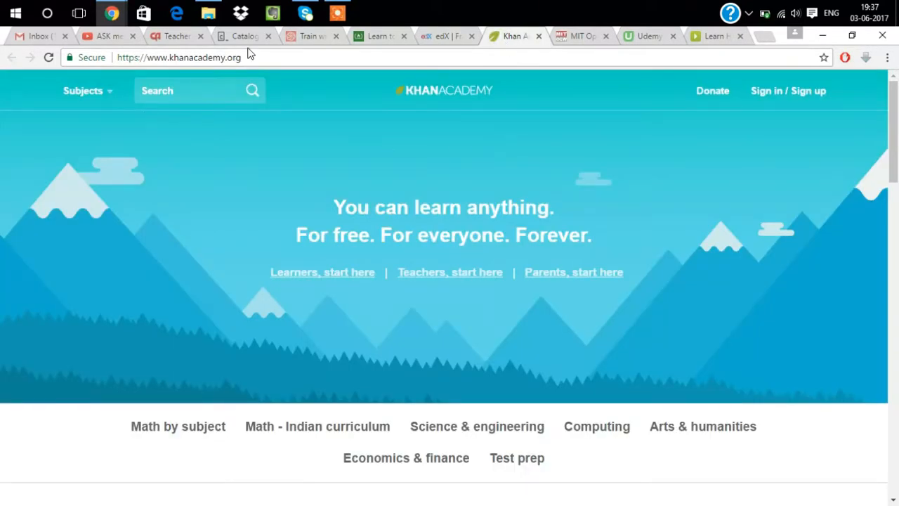
mouse_move(319, 227)
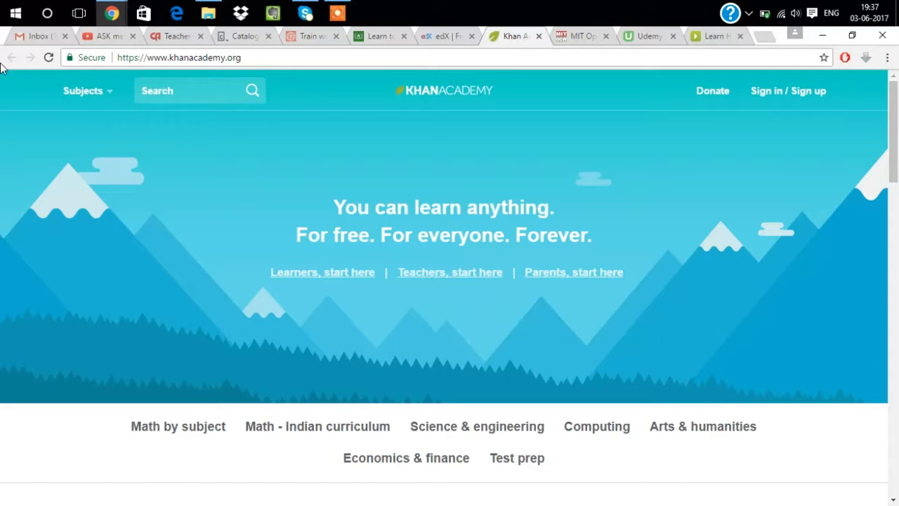
click(83, 90)
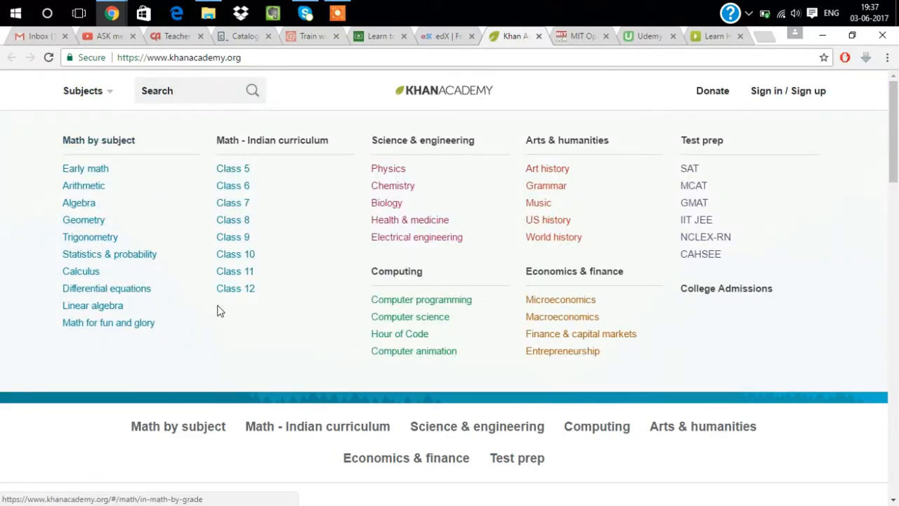
mouse_move(689, 168)
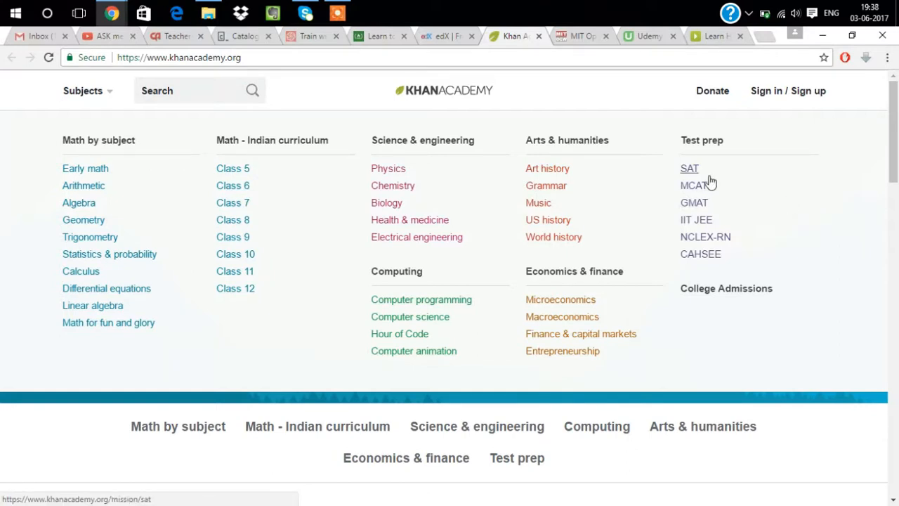
mouse_move(333, 343)
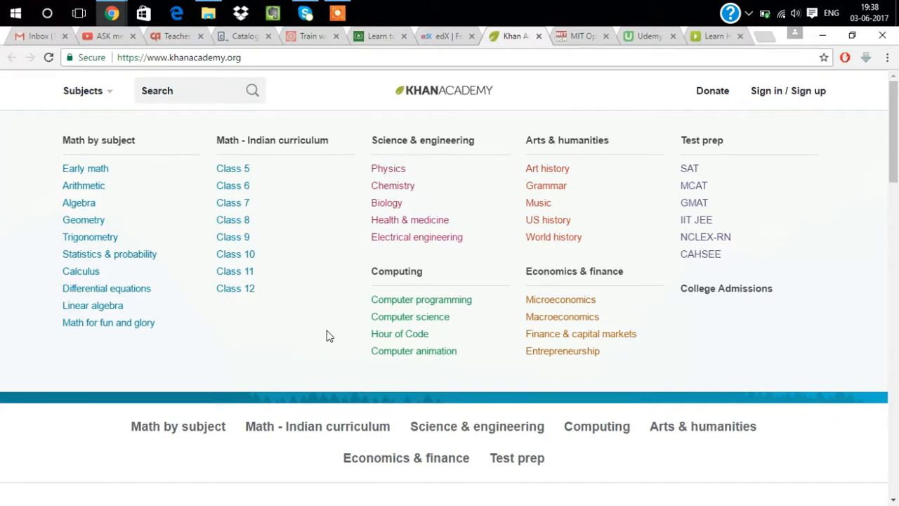
mouse_move(313, 321)
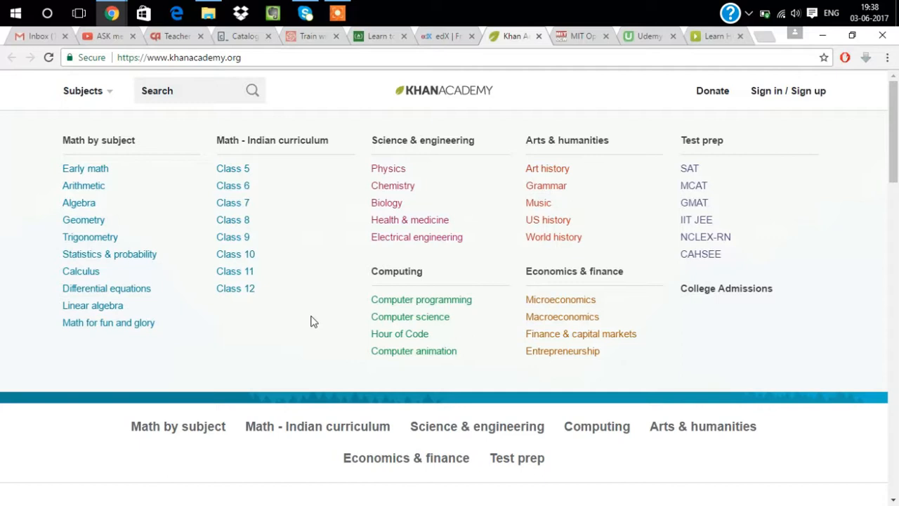
mouse_move(421, 299)
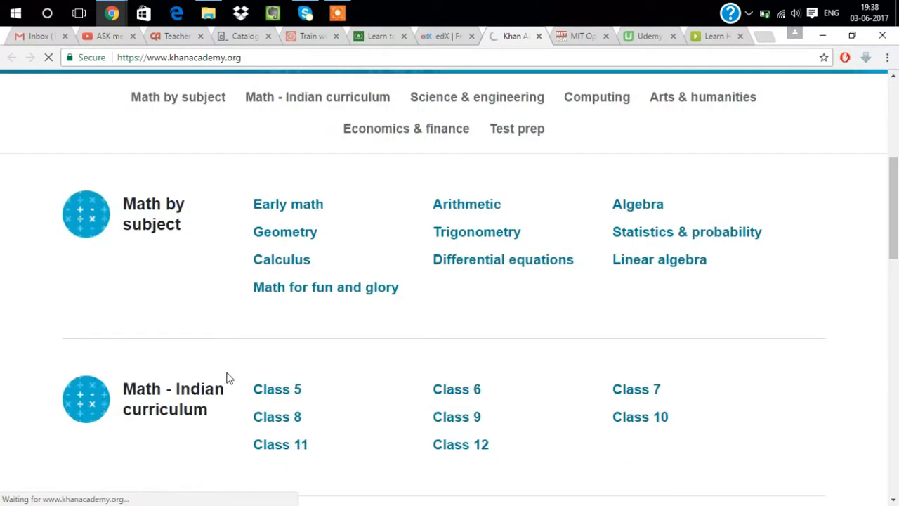
scroll(down, 3)
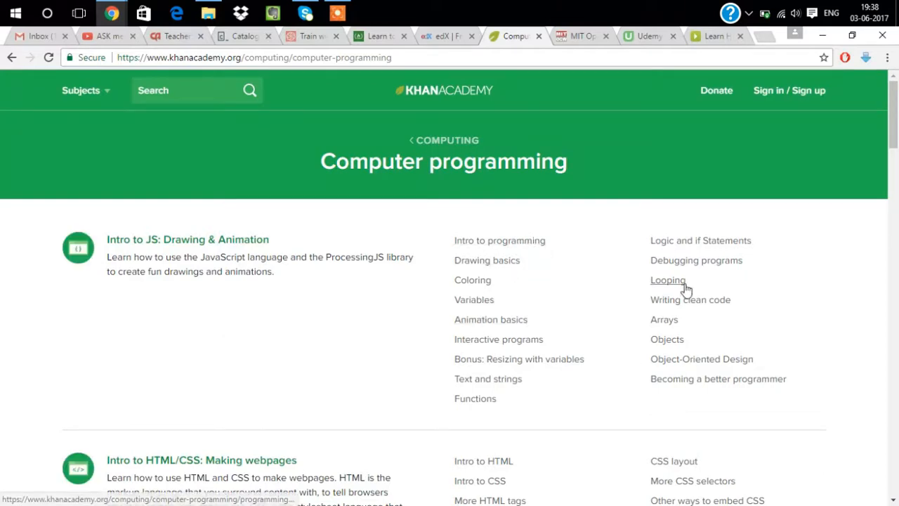
scroll(down, 3)
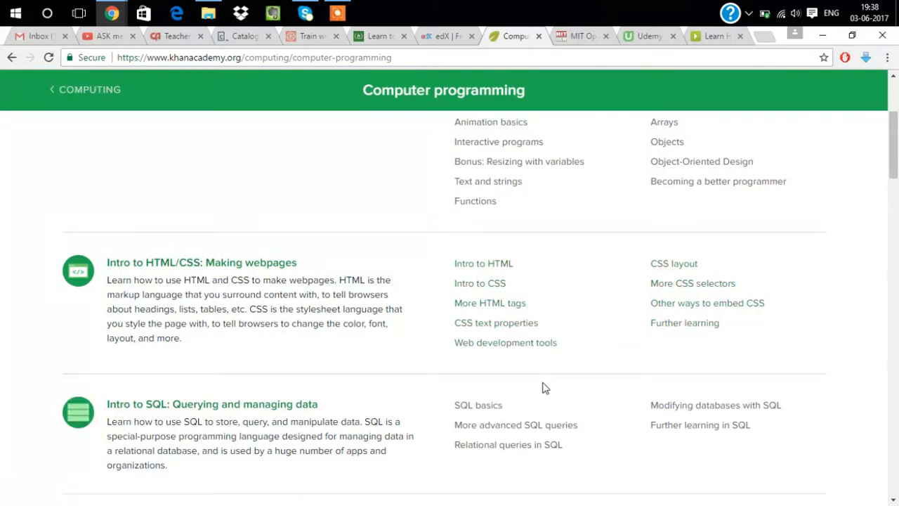
scroll(down, 3)
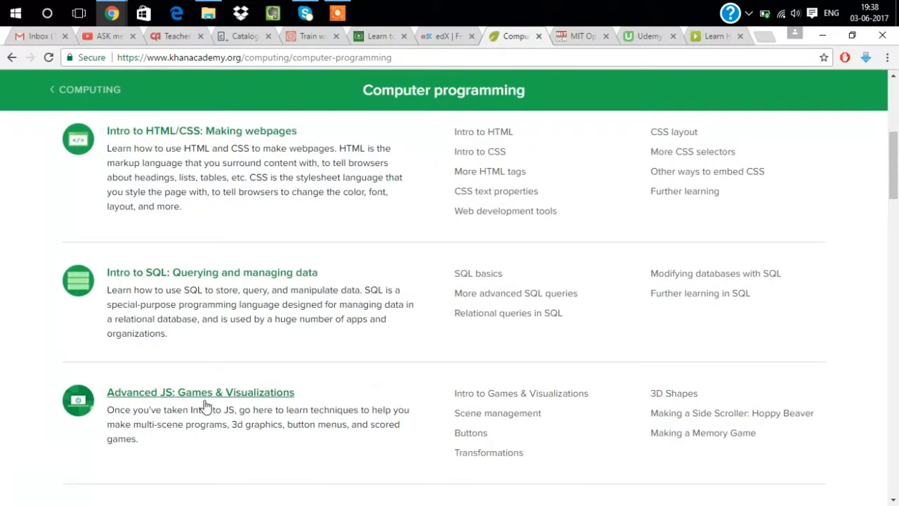
scroll(down, 3)
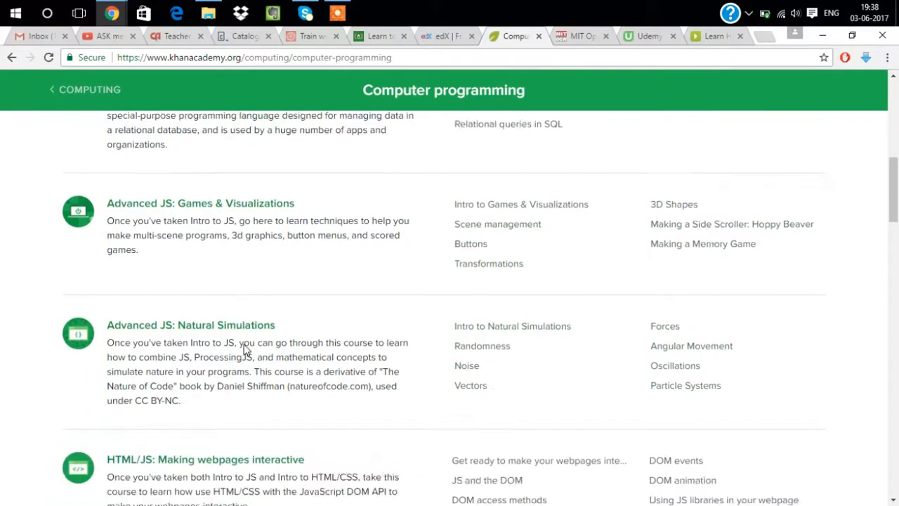
scroll(down, 3)
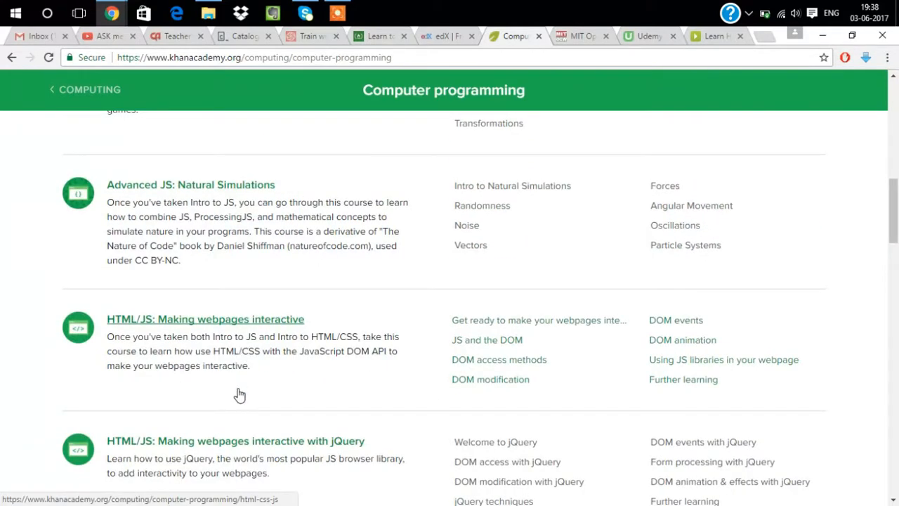
scroll(up, 3)
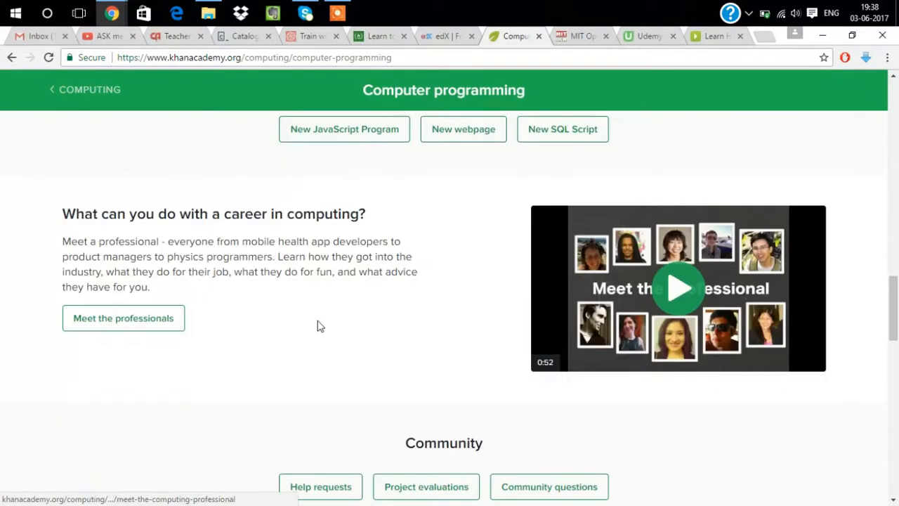
scroll(down, 3)
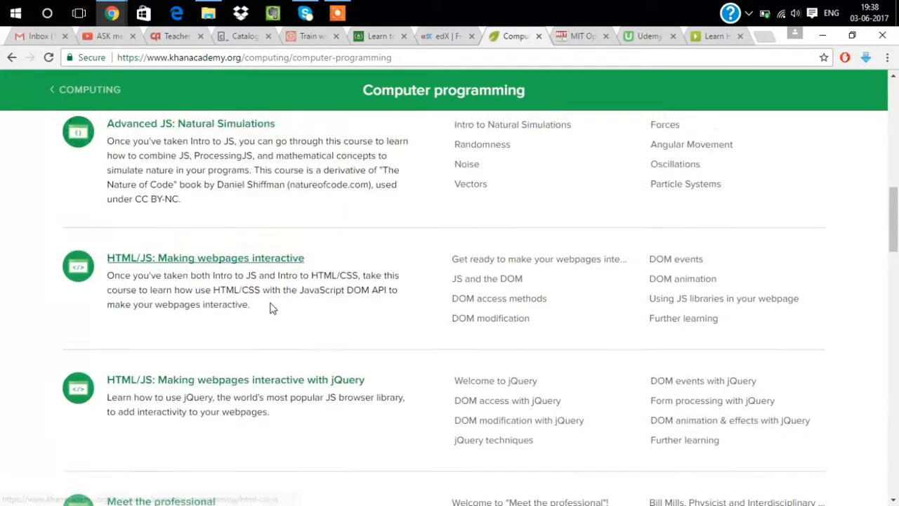
scroll(up, 3)
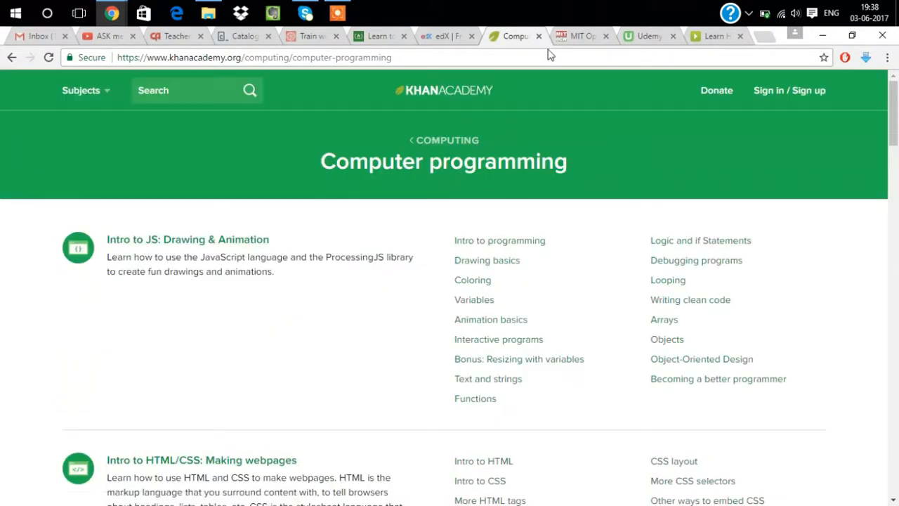
Step: View OCW's Find Courses options, glance at Khan Academy, and return to OpenCourseWare
click(576, 35)
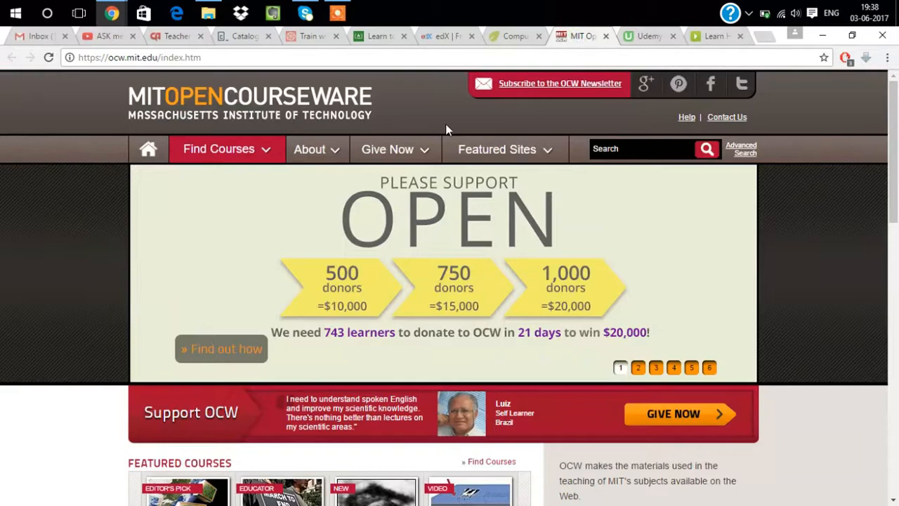
mouse_move(29, 246)
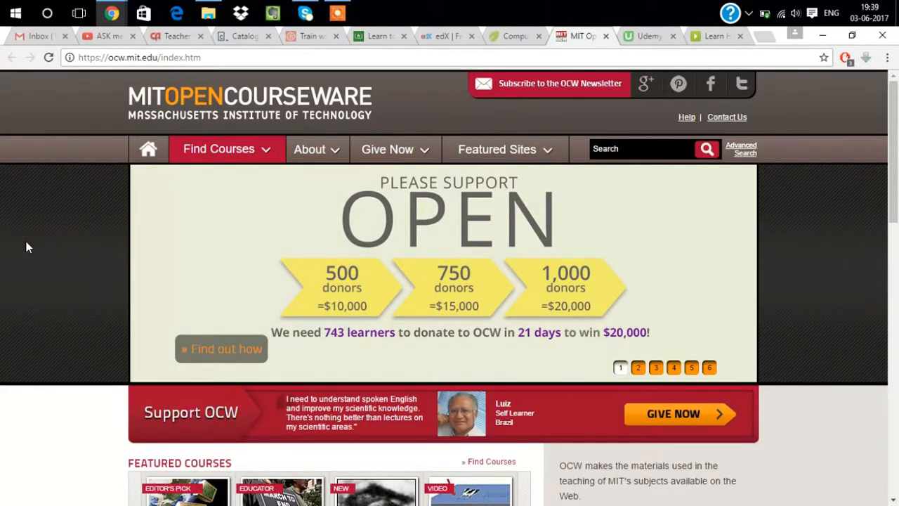
scroll(down, 3)
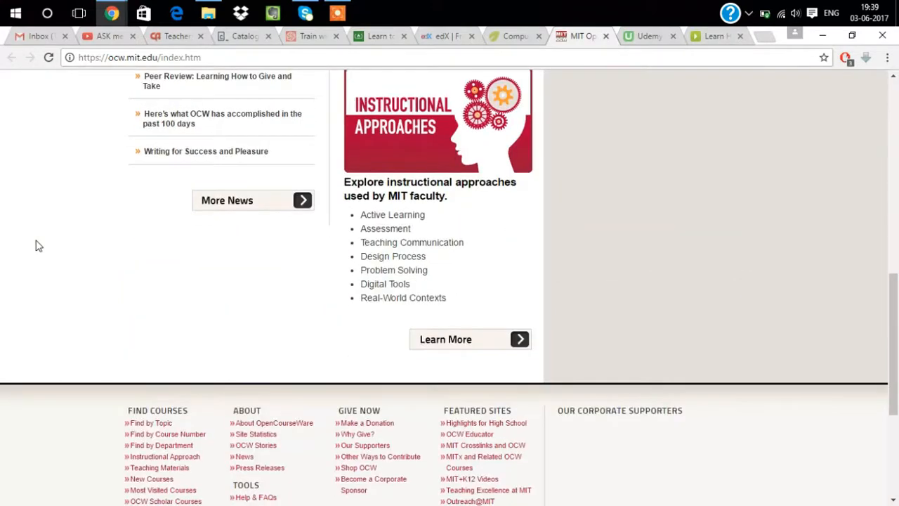
click(218, 148)
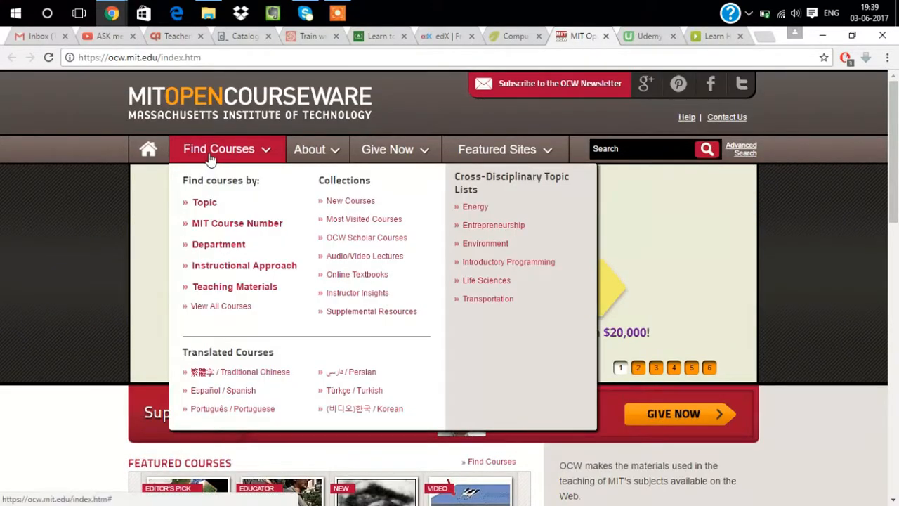
mouse_move(320, 311)
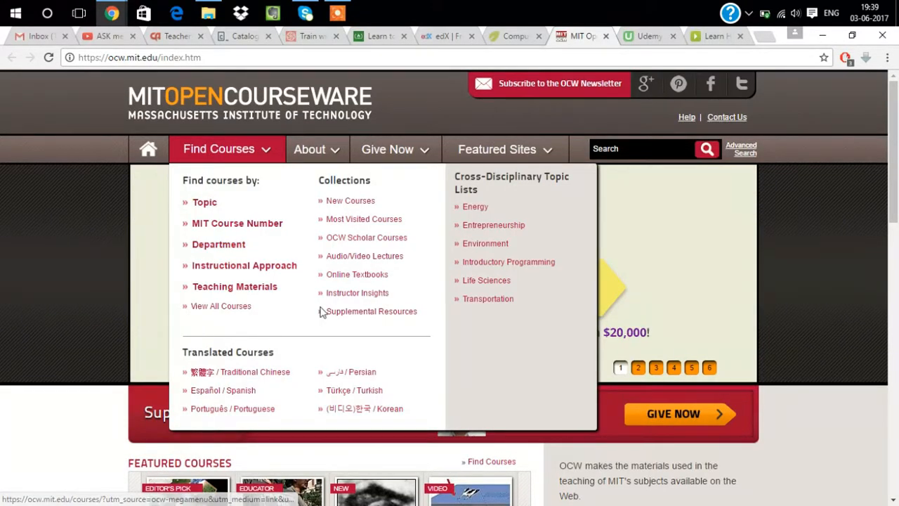
mouse_move(357, 274)
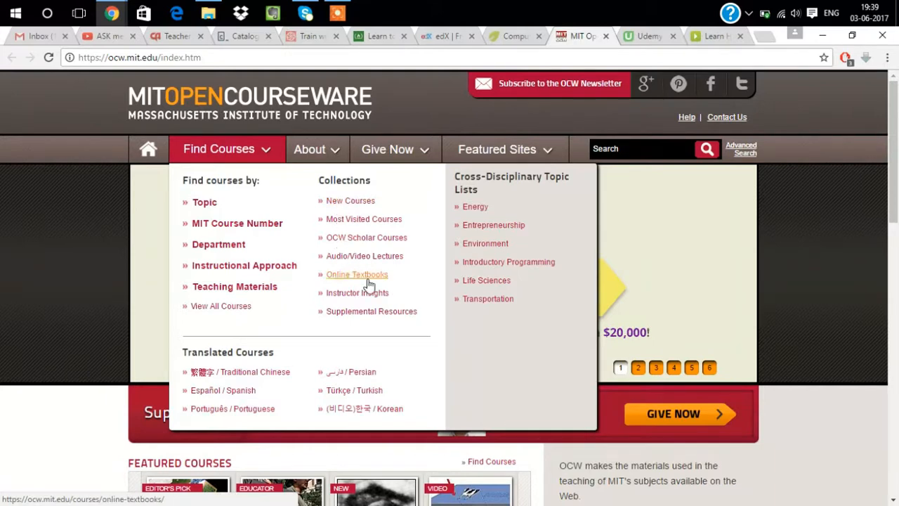
mouse_move(365, 238)
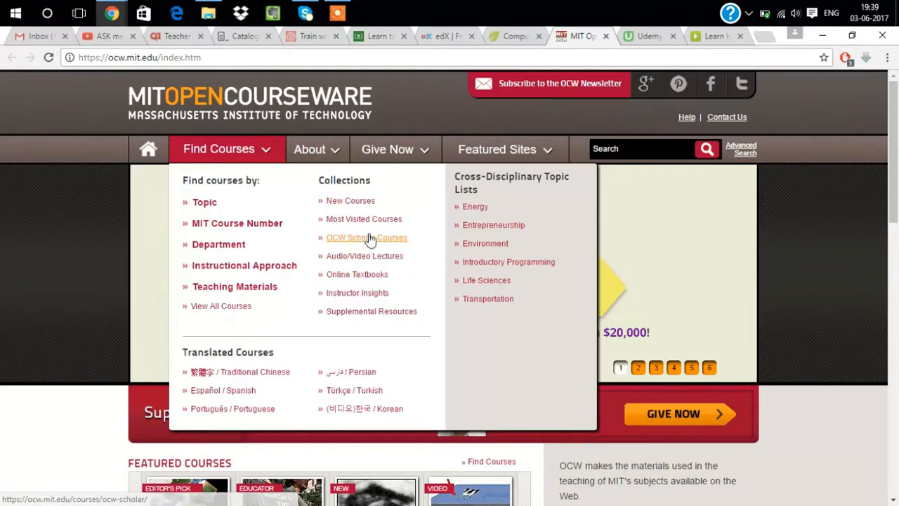
mouse_move(223, 390)
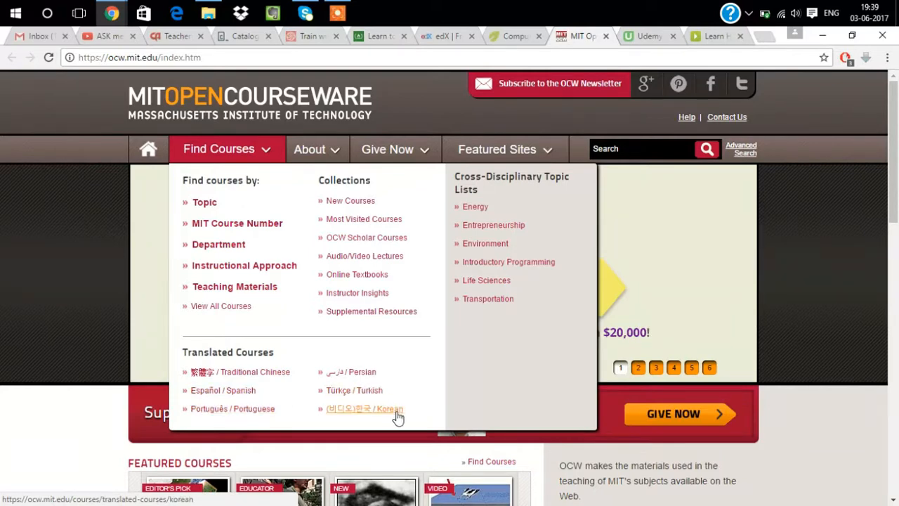
mouse_move(499, 172)
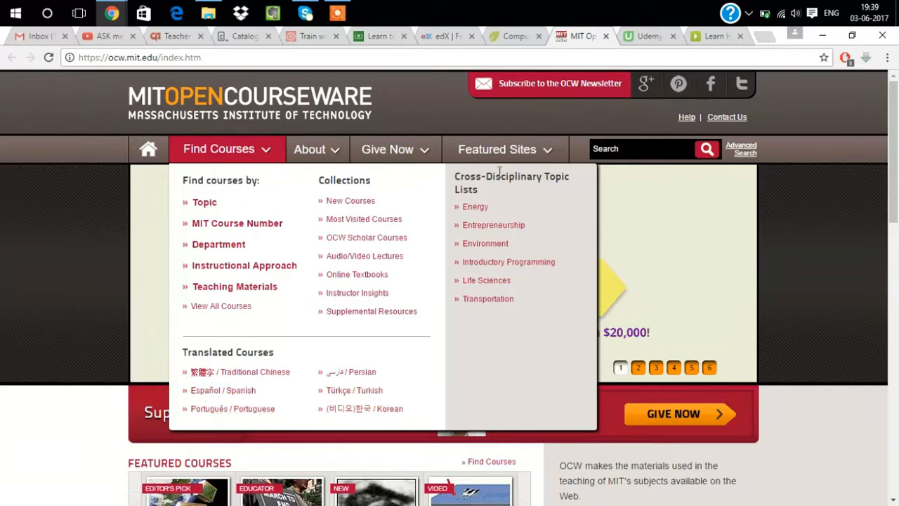
mouse_move(496, 214)
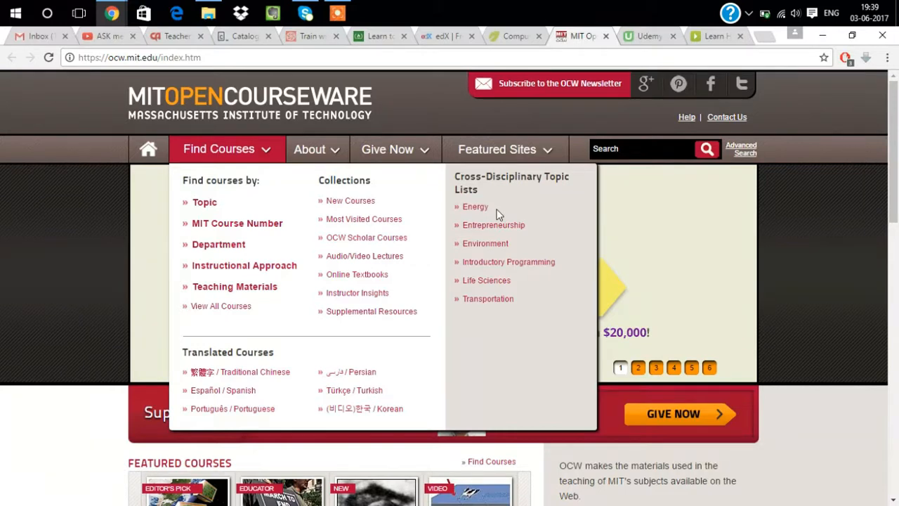
mouse_move(494, 278)
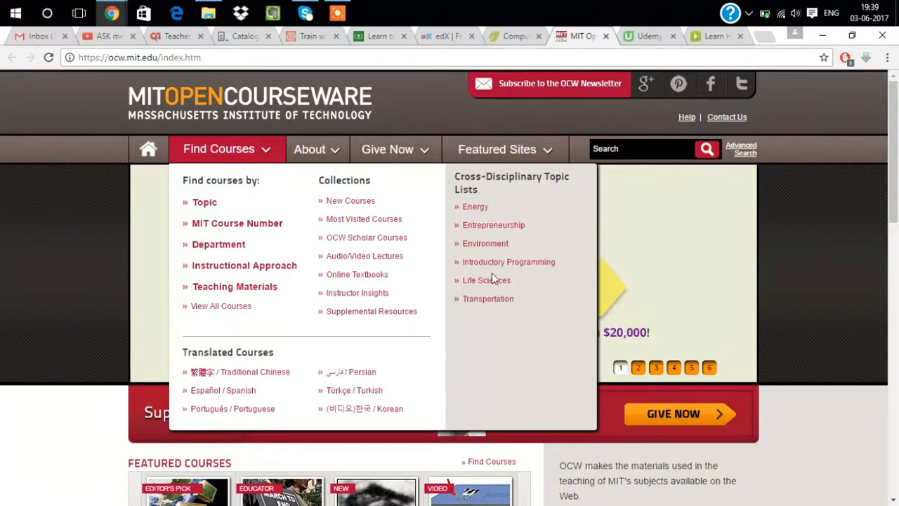
mouse_move(519, 274)
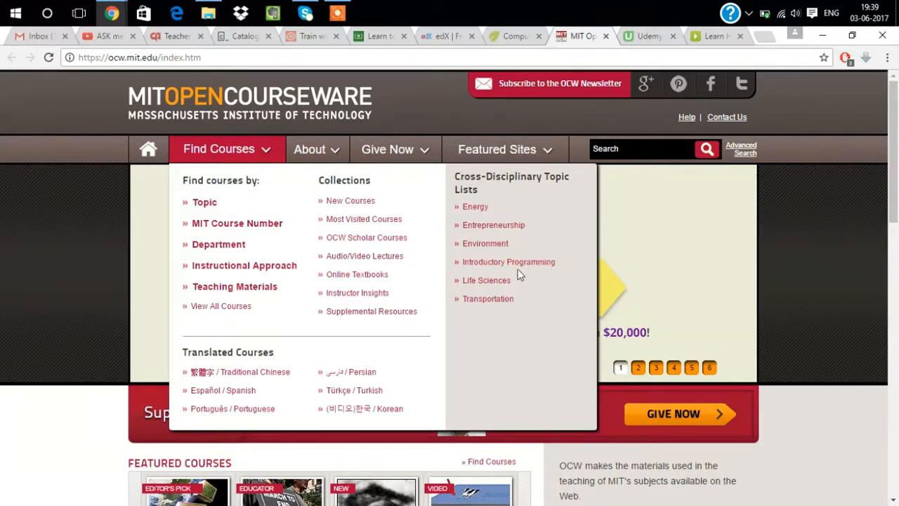
mouse_move(425, 274)
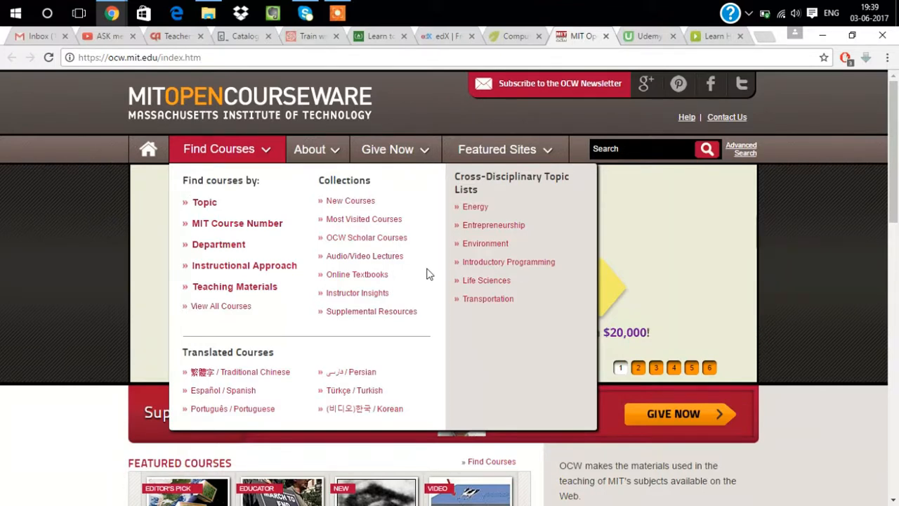
click(515, 35)
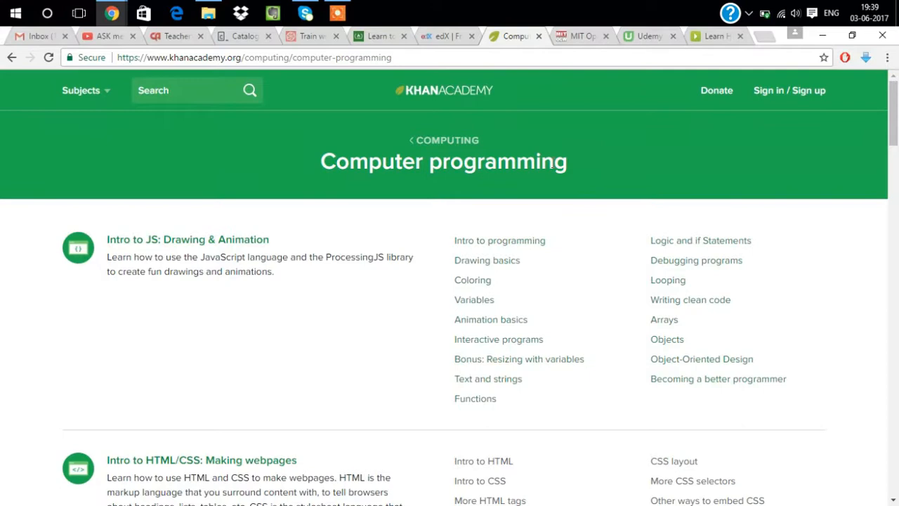
click(579, 35)
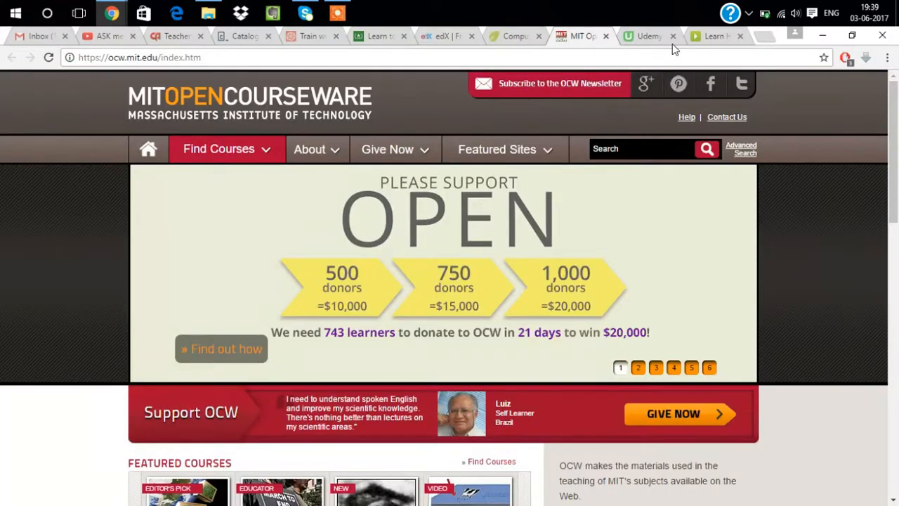
mouse_move(646, 36)
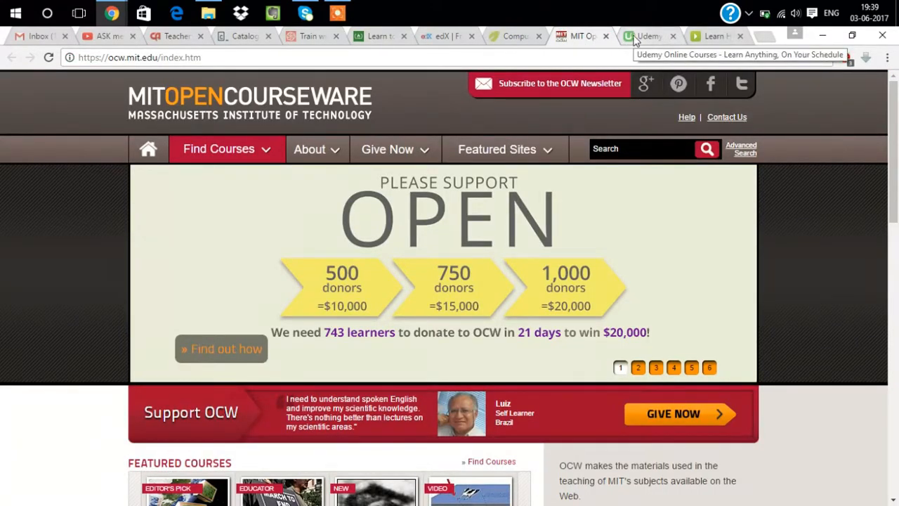
Step: Browse Udemy's Categories dropdown and scroll to Best Sellers in Development and Business
click(648, 36)
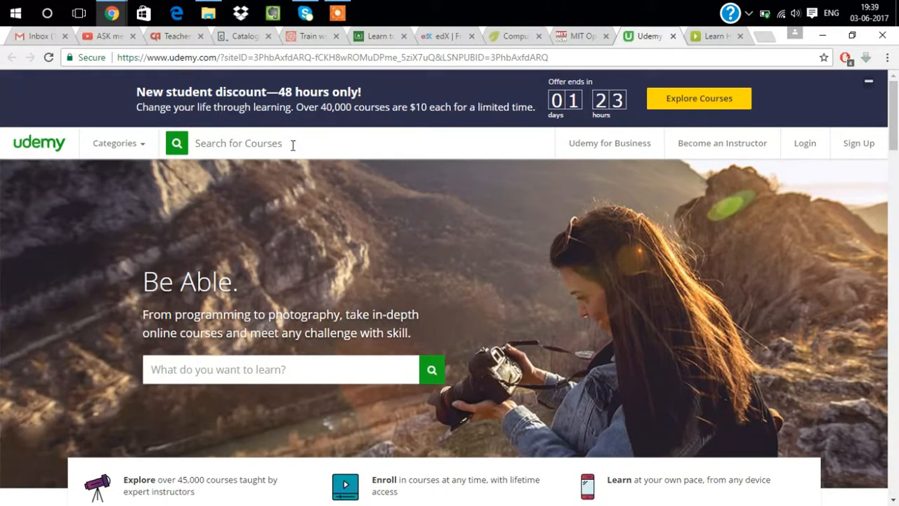
mouse_move(145, 150)
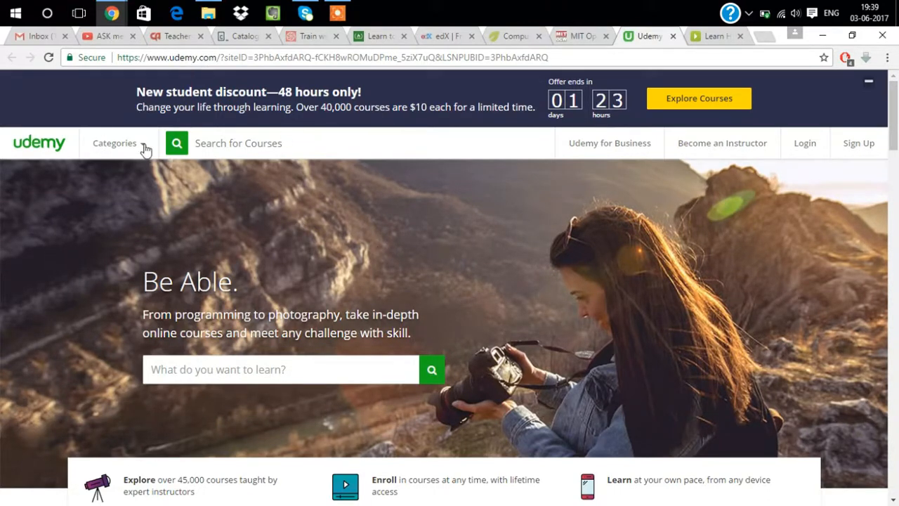
click(115, 142)
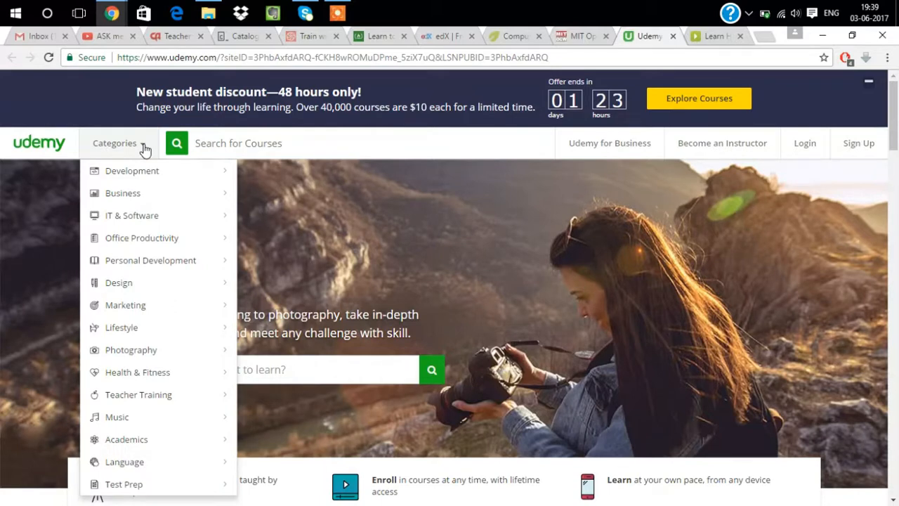
mouse_move(131, 170)
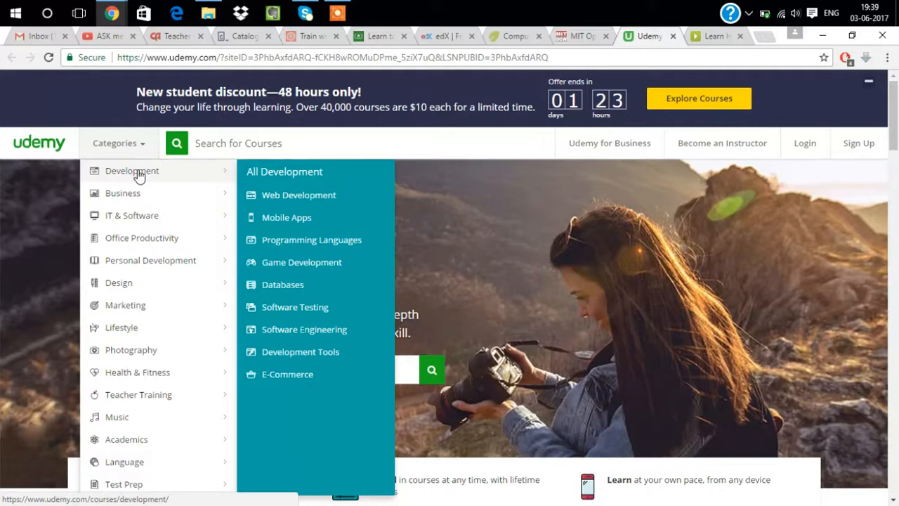
mouse_move(123, 193)
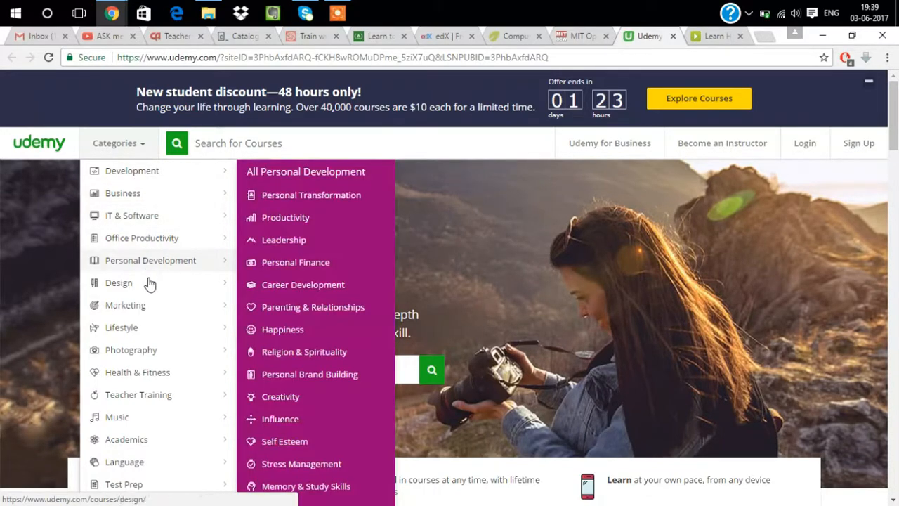
mouse_move(121, 328)
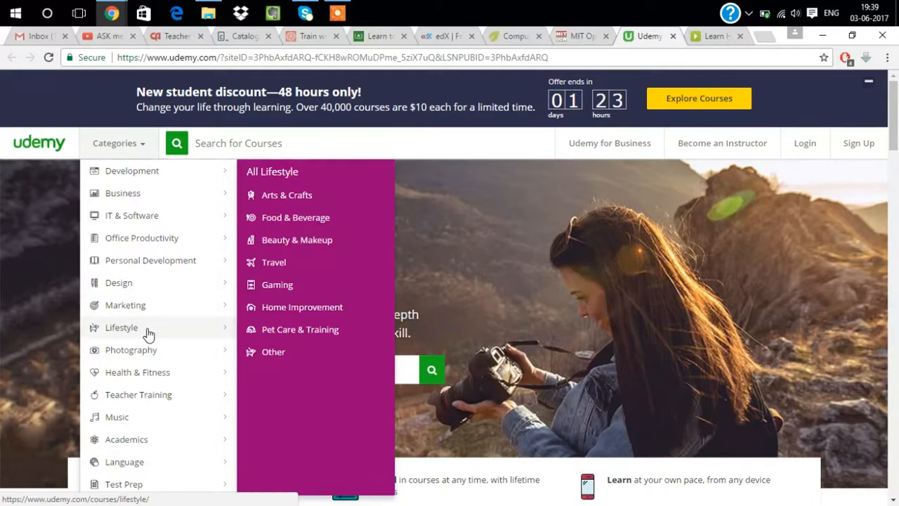
mouse_move(138, 394)
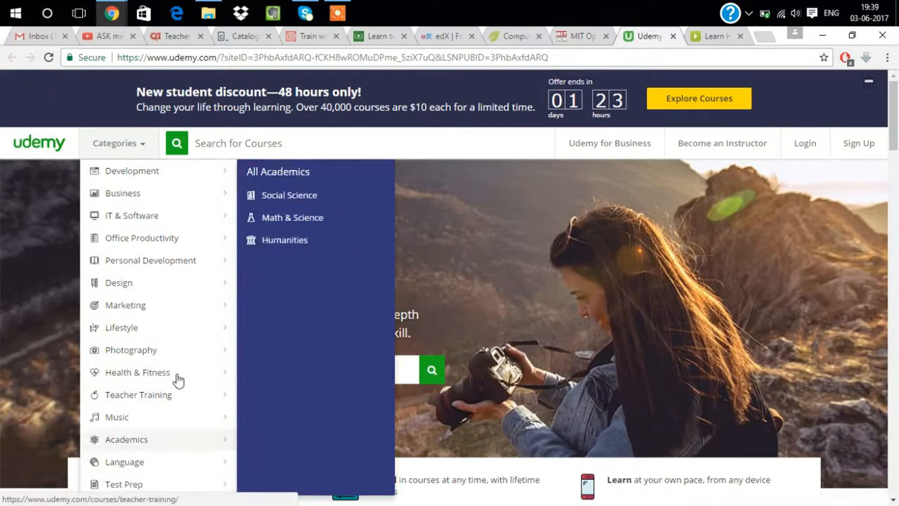
mouse_move(123, 193)
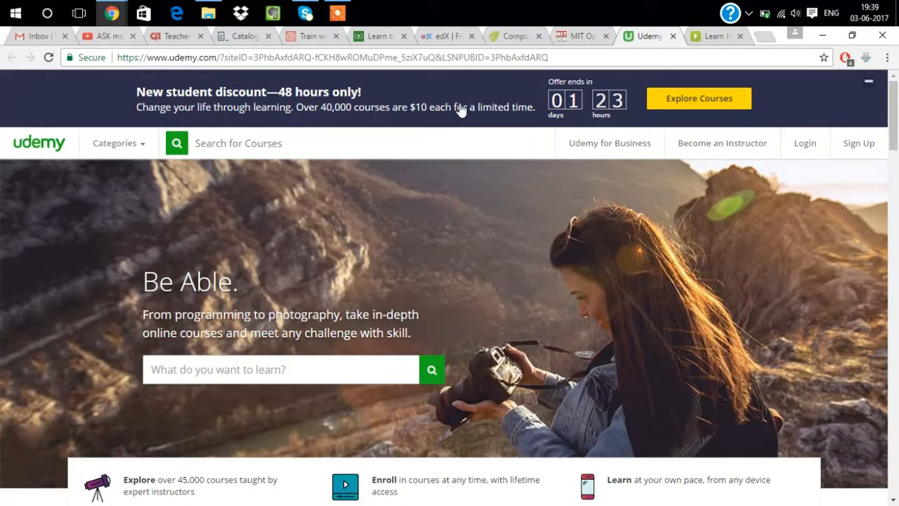
mouse_move(443, 36)
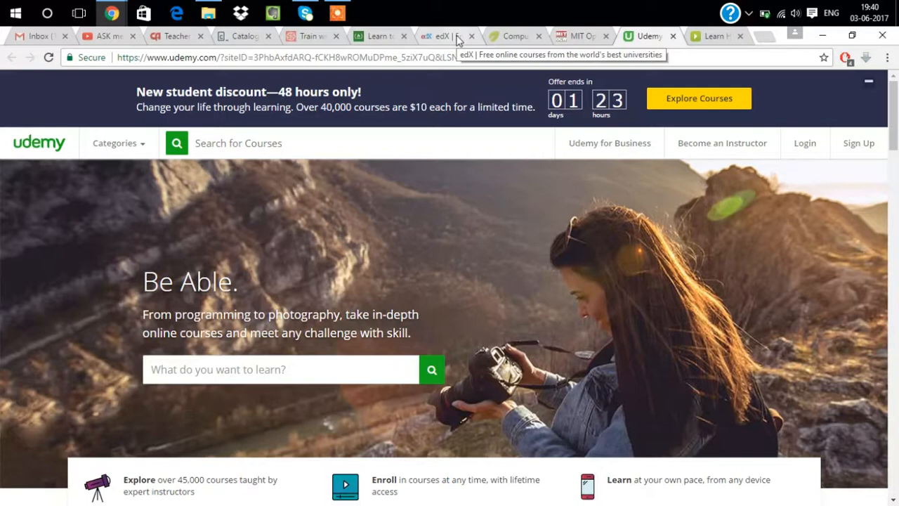
mouse_move(259, 221)
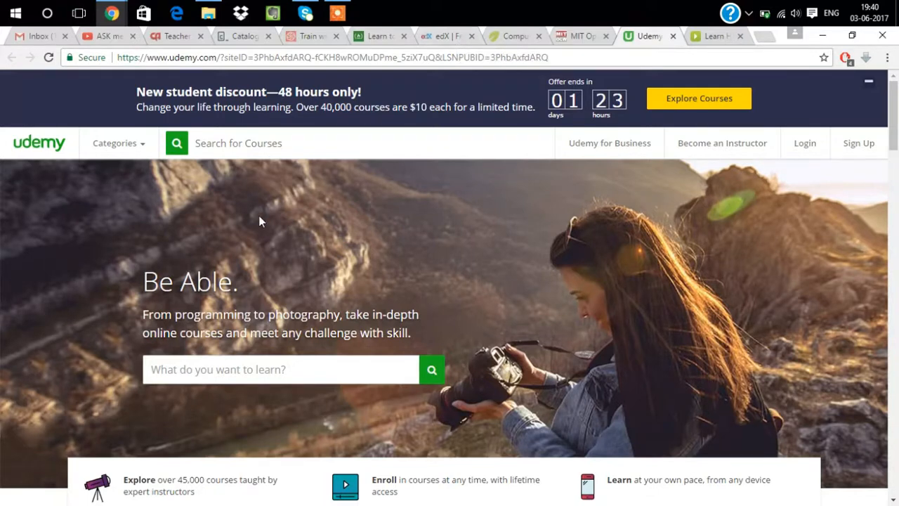
mouse_move(149, 188)
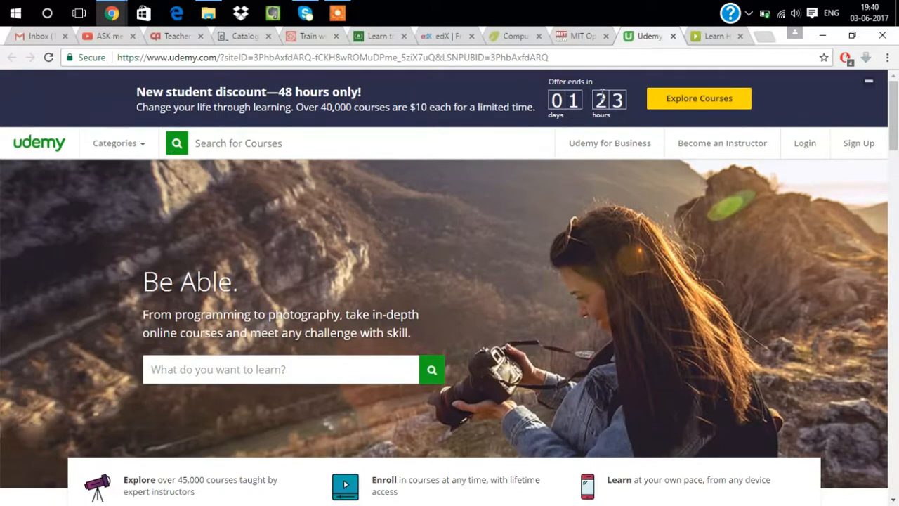
scroll(down, 3)
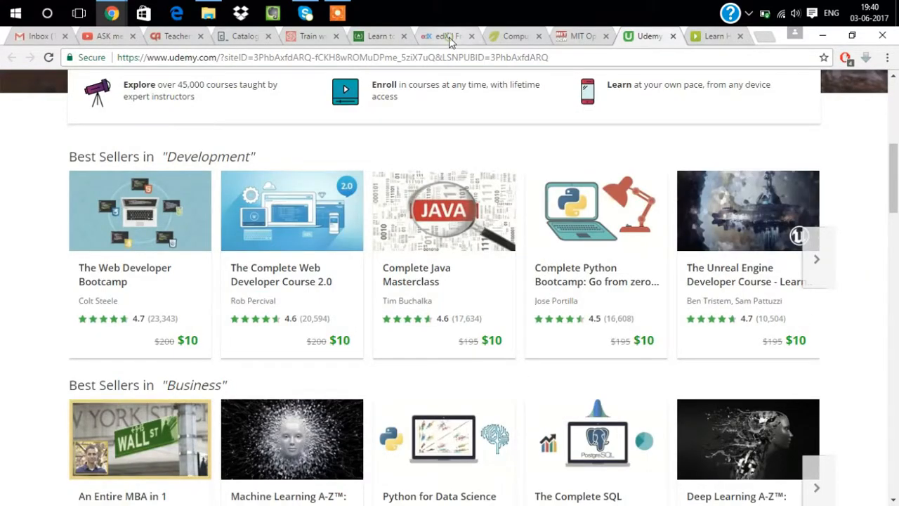
click(442, 35)
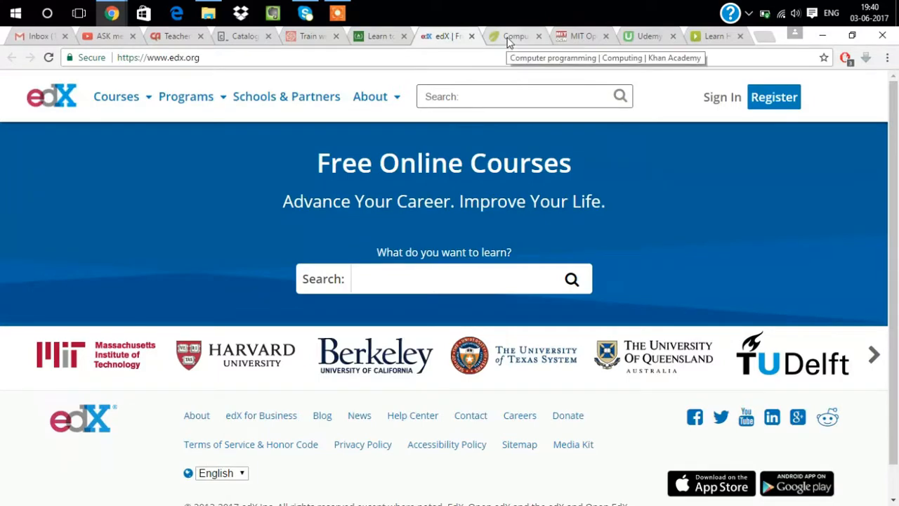
click(516, 36)
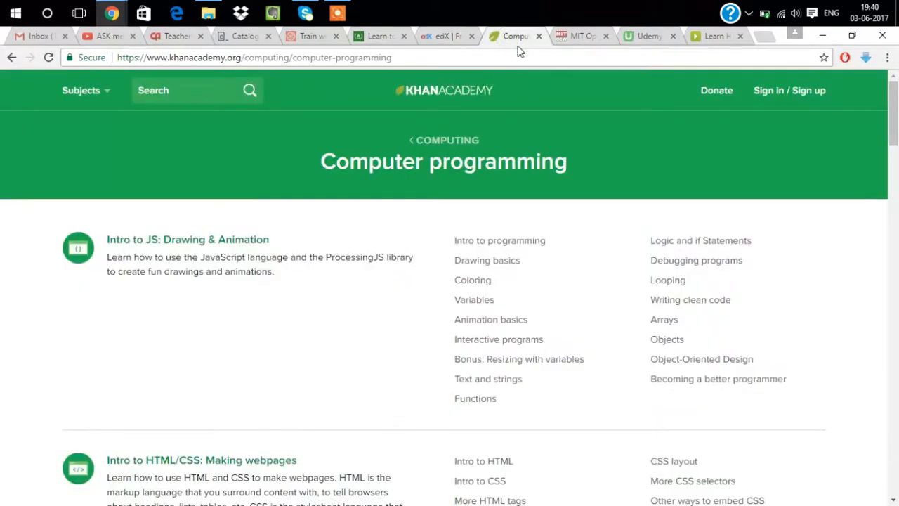
click(582, 36)
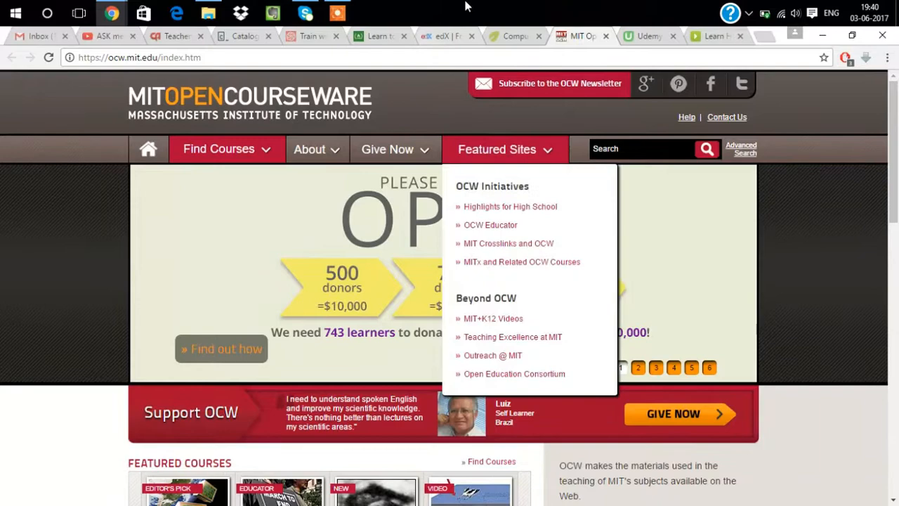
mouse_move(646, 40)
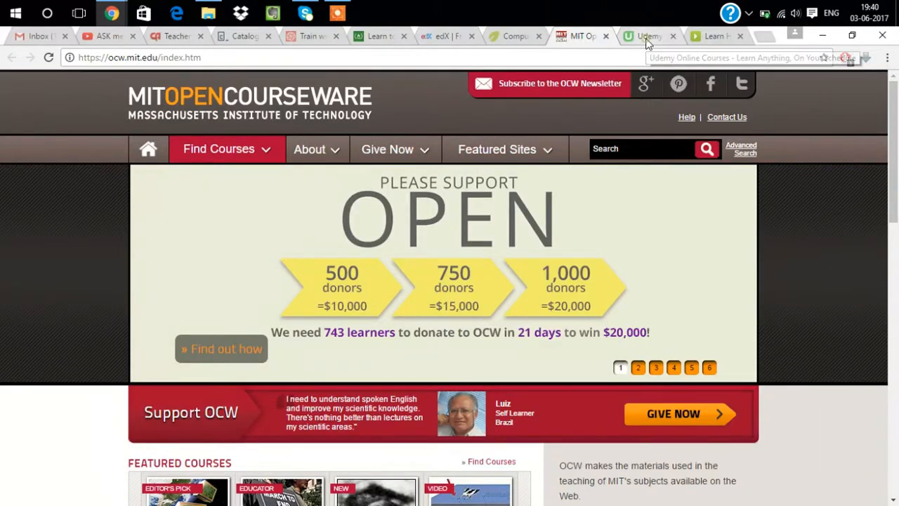
click(647, 35)
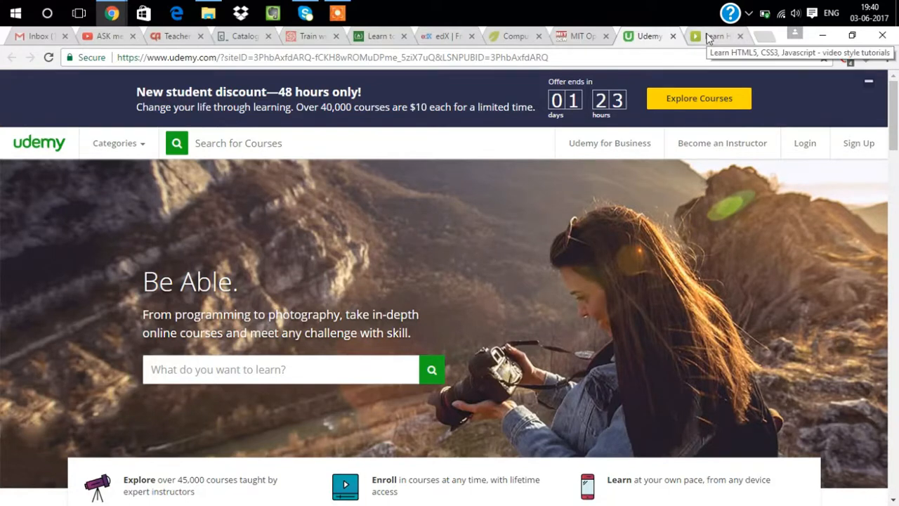
Step: Scroll TheCodePlayer's walkthrough gallery, then return to the ASK me About PROgramming channel tab
click(717, 36)
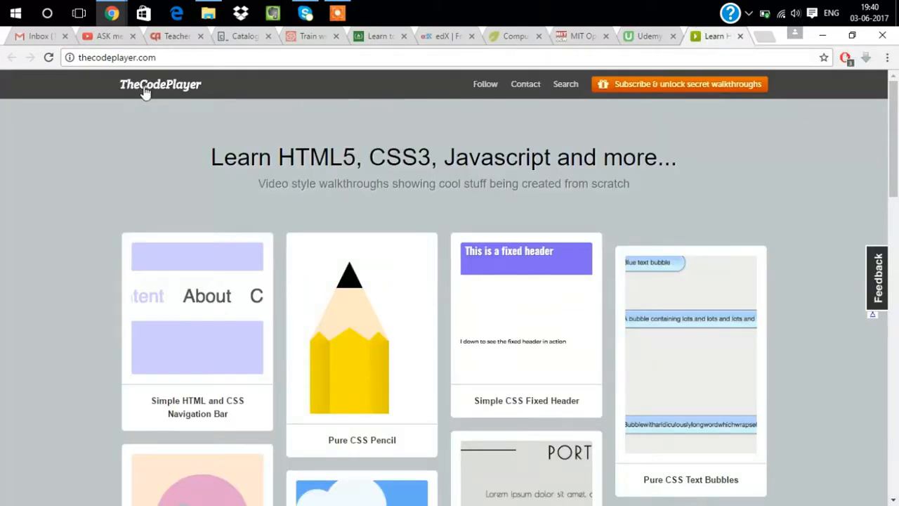
mouse_move(163, 146)
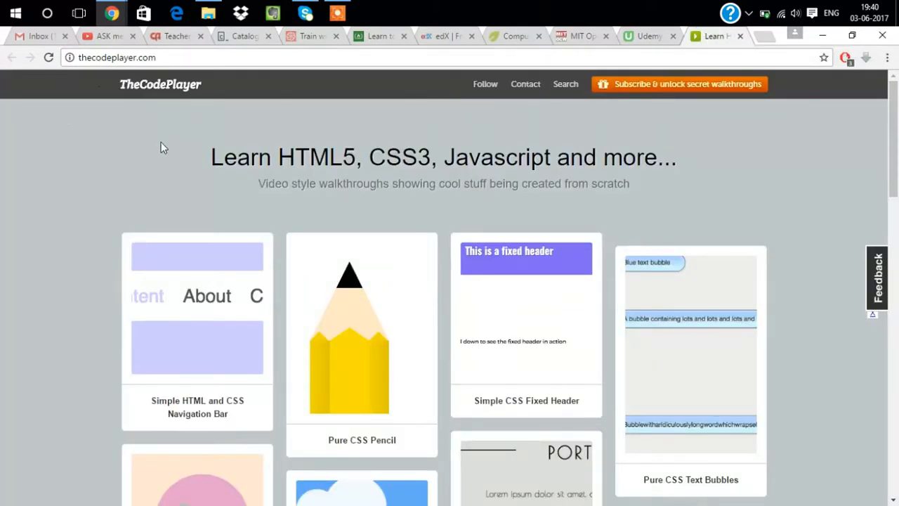
mouse_move(158, 151)
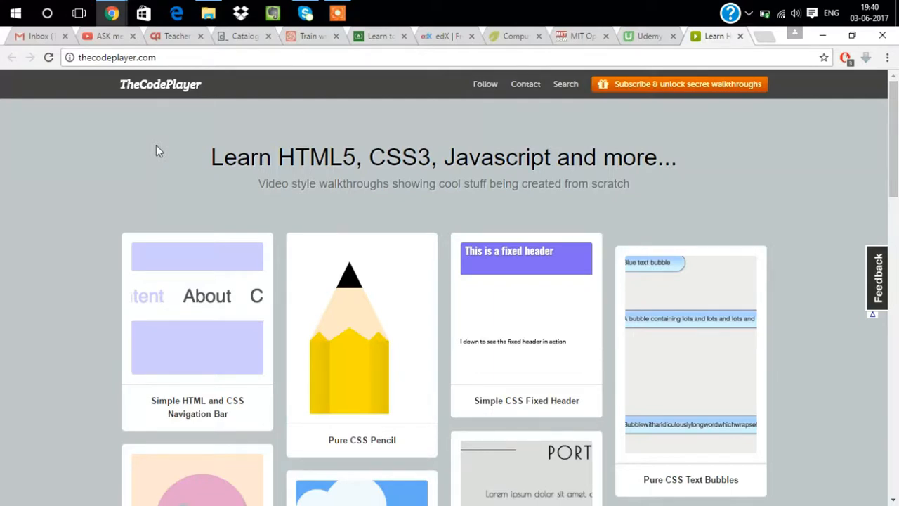
scroll(down, 3)
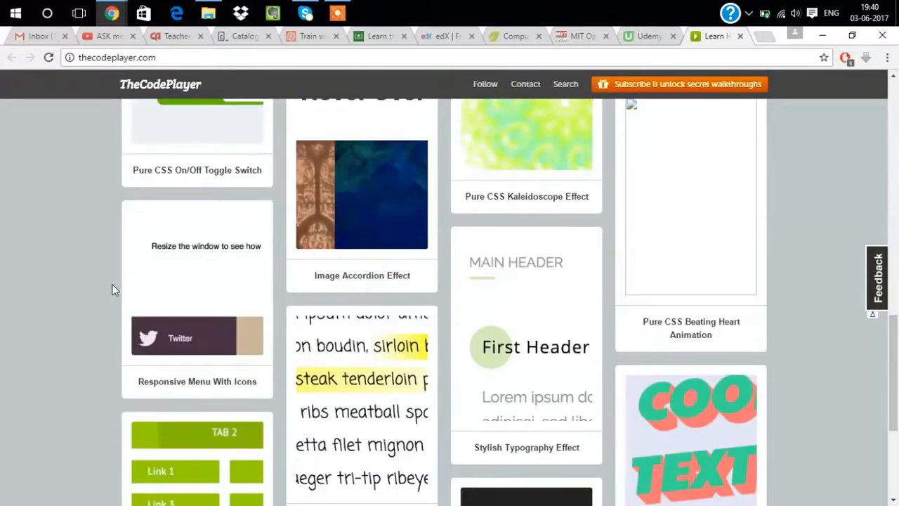
scroll(up, 3)
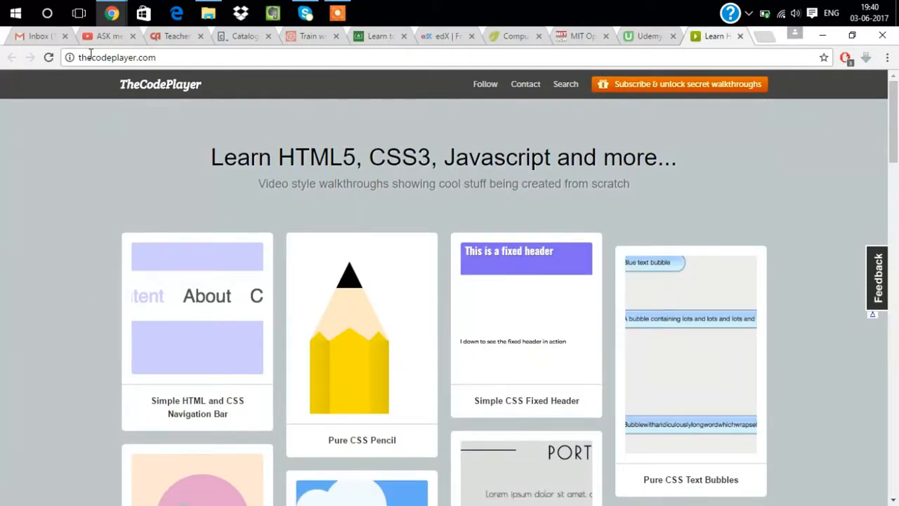
click(106, 36)
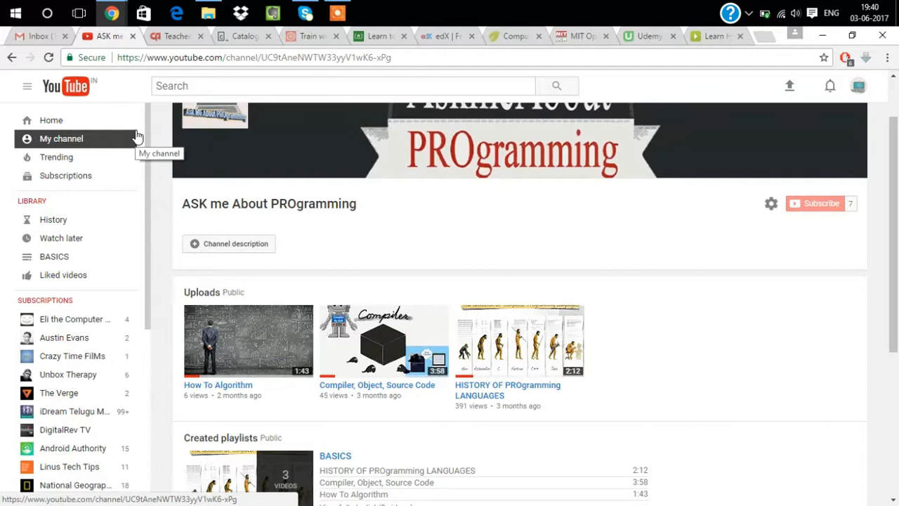
scroll(up, 3)
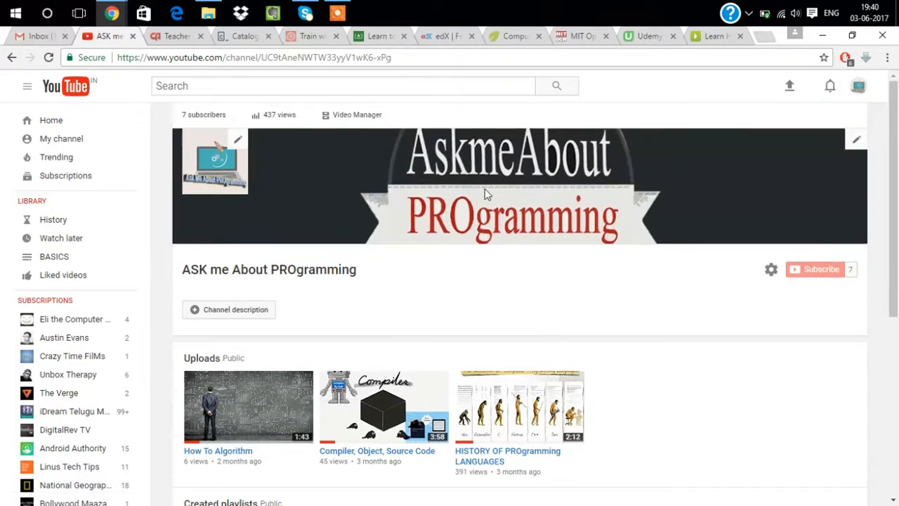